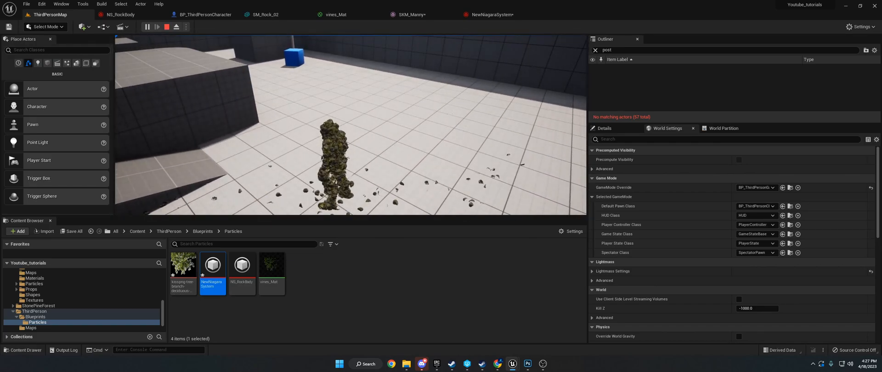
Stop the Play-In-Editor session showing the rock-covered character
click(147, 27)
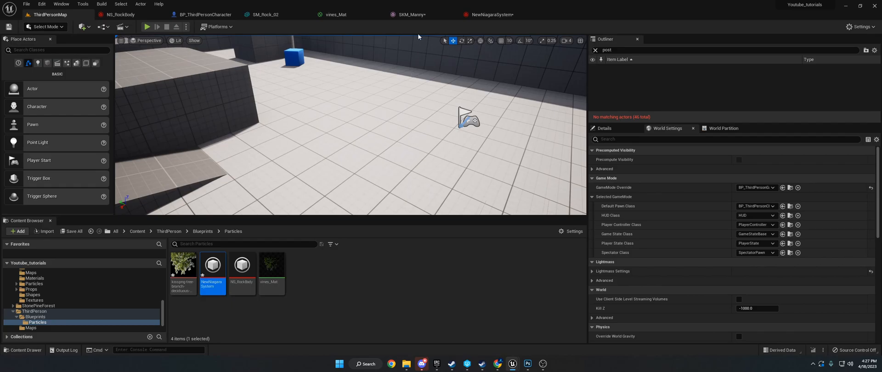
mouse_move(417, 14)
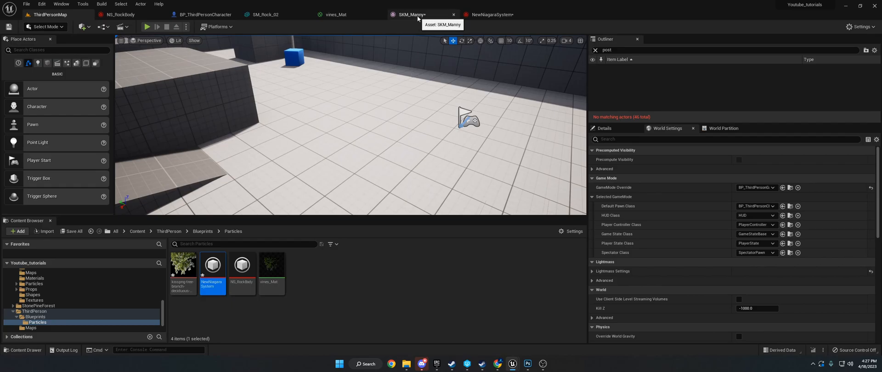
Review SKM_Manny's uniform sampling and CPU access settings via Asset Details search, then save the mesh
click(411, 14)
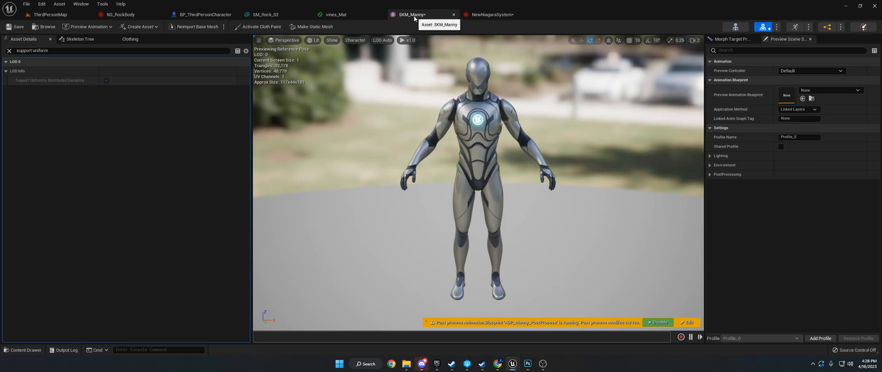
click(9, 51)
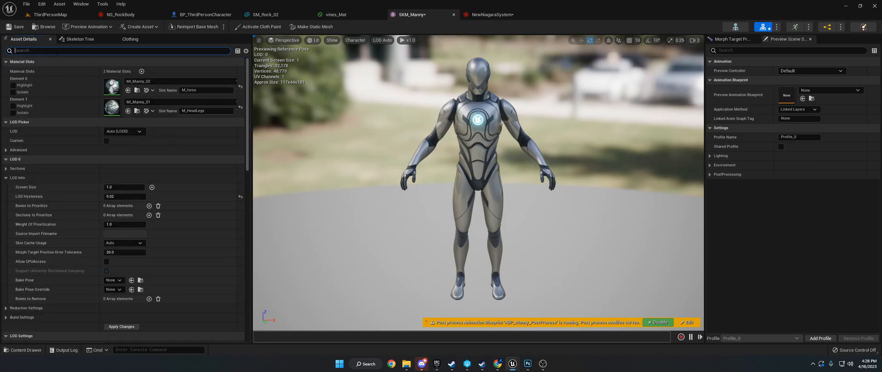
text(support uniform)
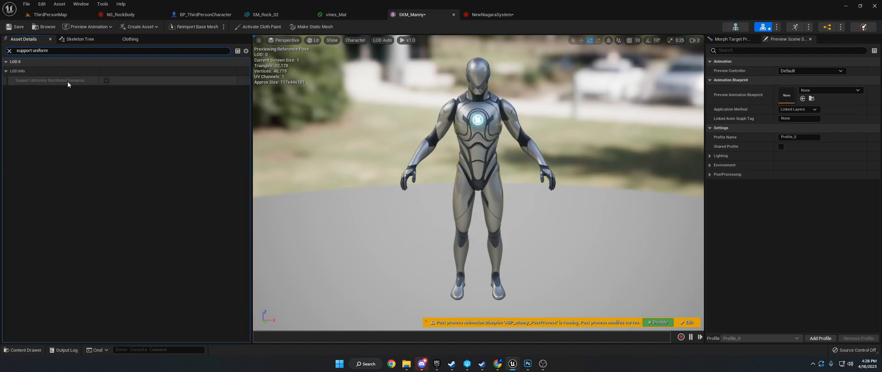
mouse_move(105, 83)
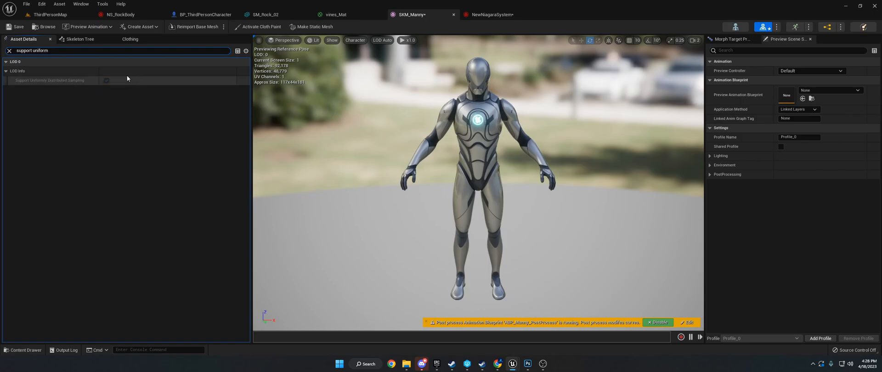
mouse_move(109, 84)
text(cpu)
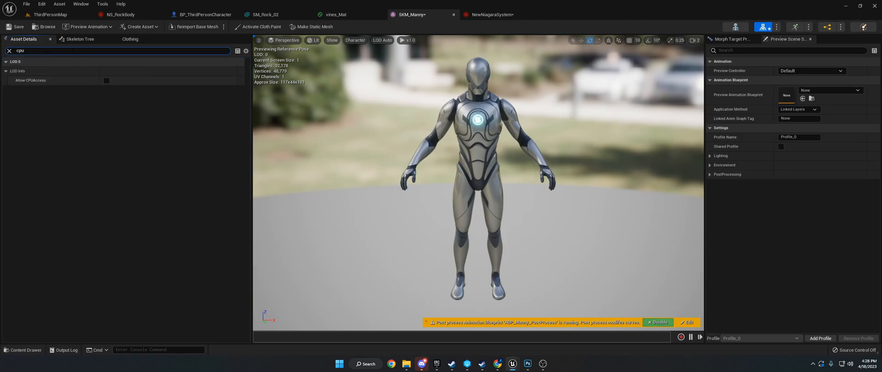
mouse_move(105, 80)
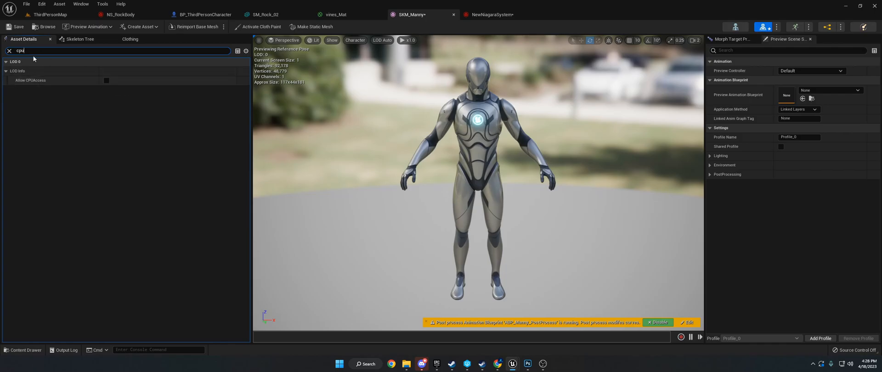
click(9, 51)
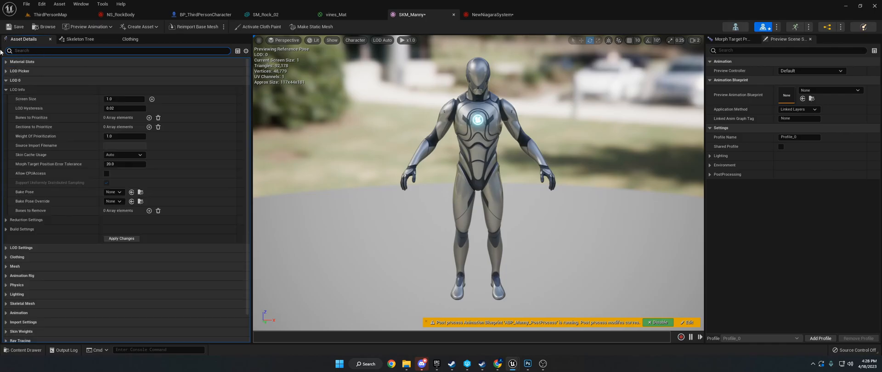
text(support)
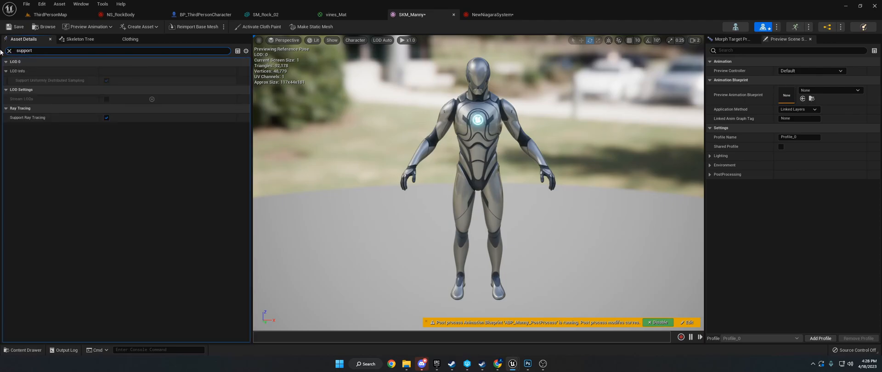
mouse_move(58, 80)
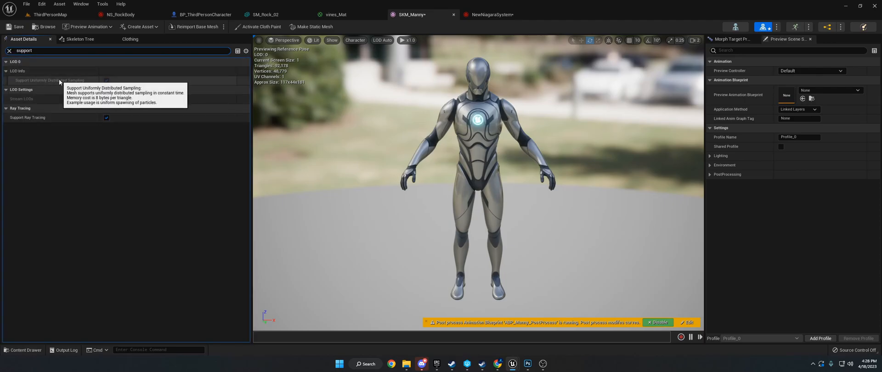
mouse_move(535, 119)
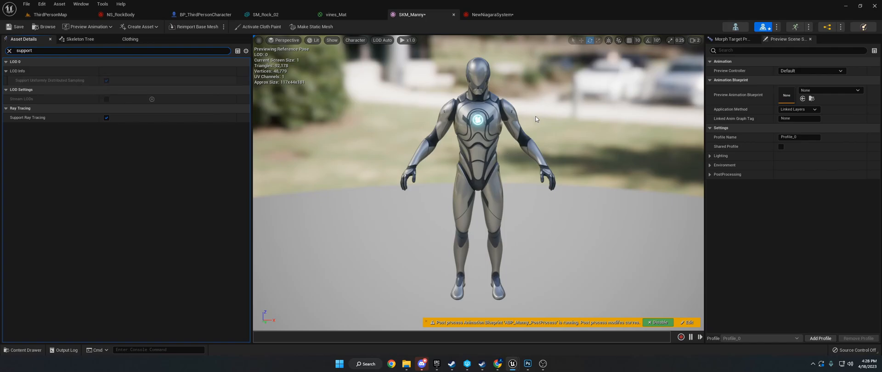
mouse_move(491, 48)
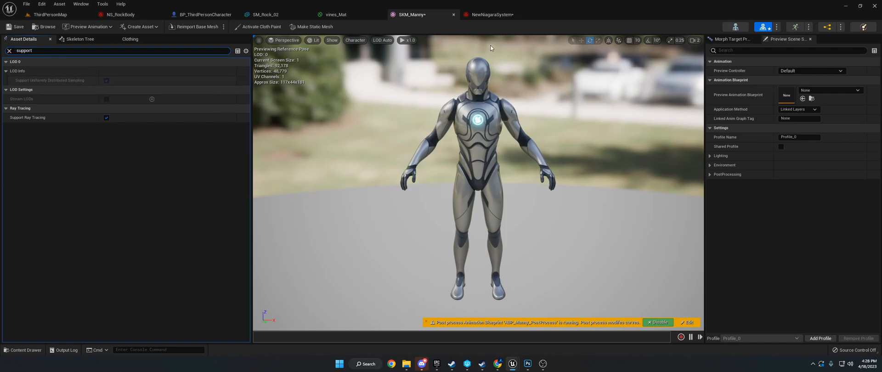
mouse_move(480, 62)
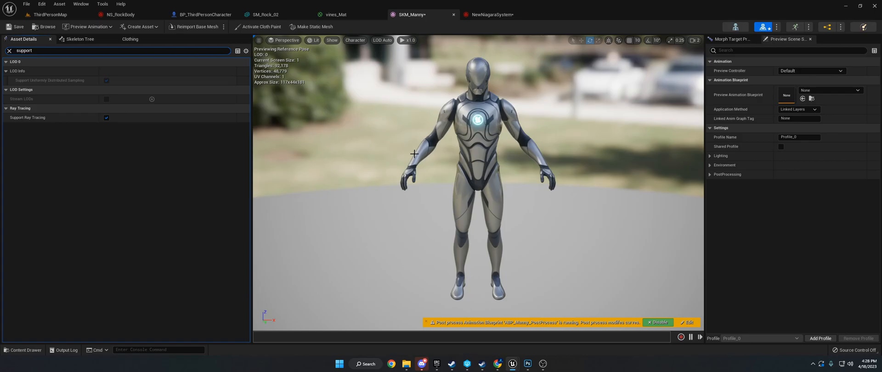
mouse_move(475, 219)
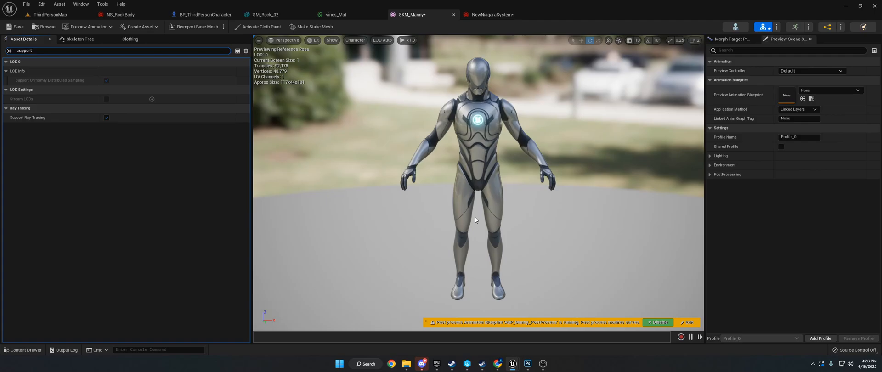
mouse_move(566, 269)
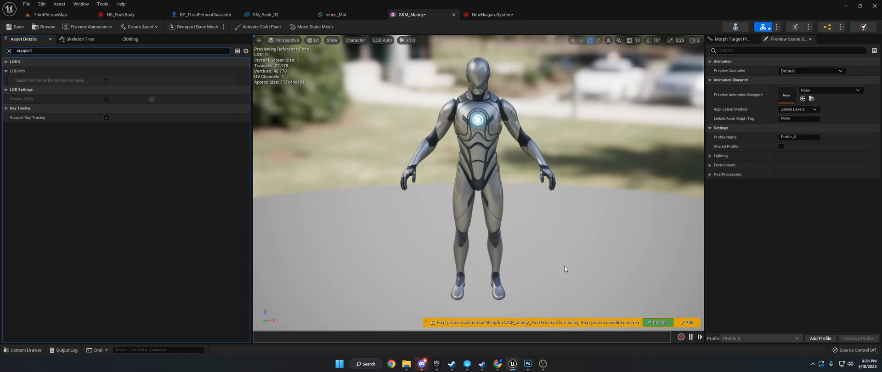
mouse_move(567, 95)
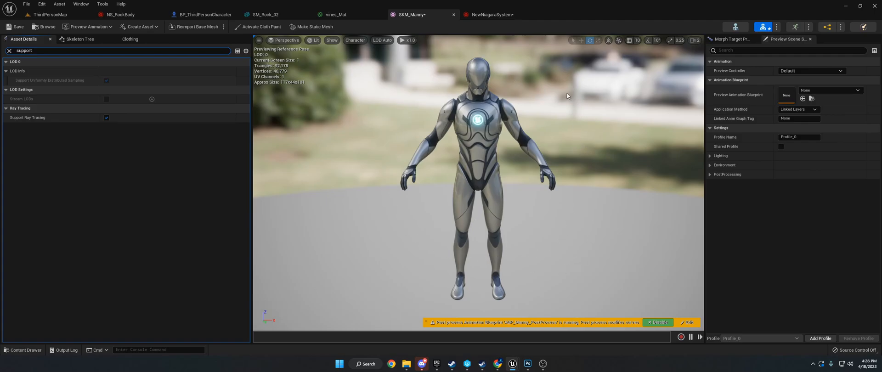
mouse_move(533, 95)
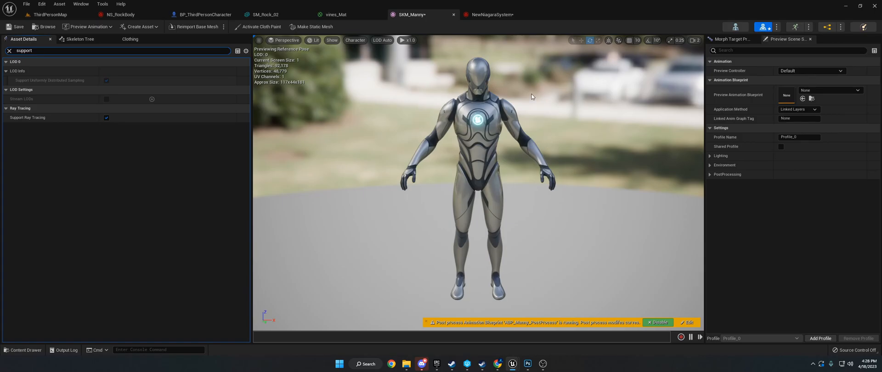
click(17, 27)
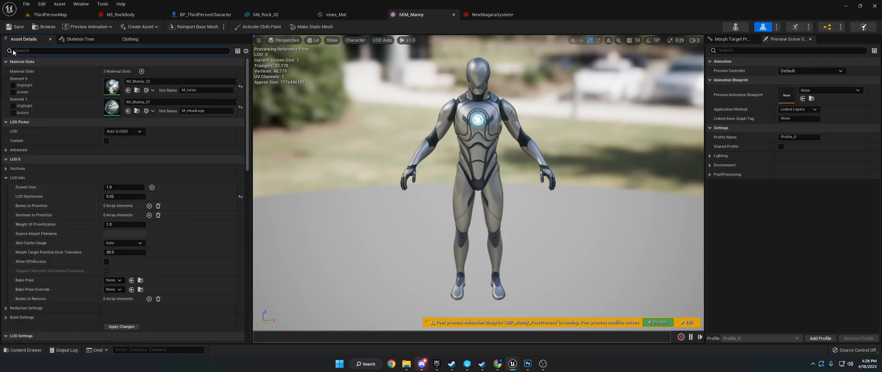
mouse_move(273, 14)
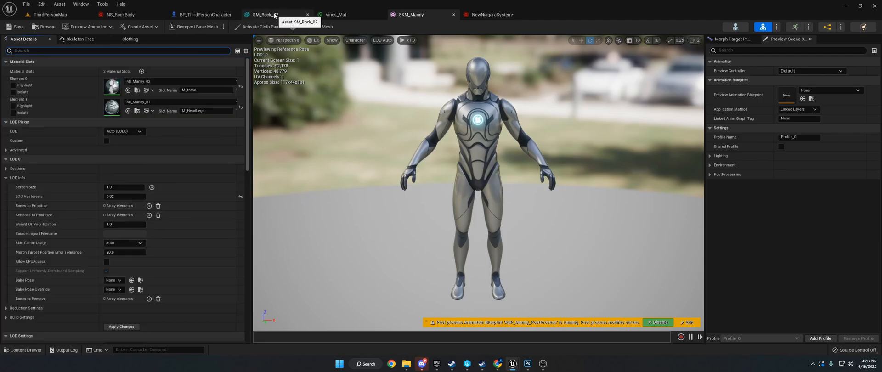
Switch to the SM_Rock_02 static mesh editor showing Nanite support enabled
click(265, 13)
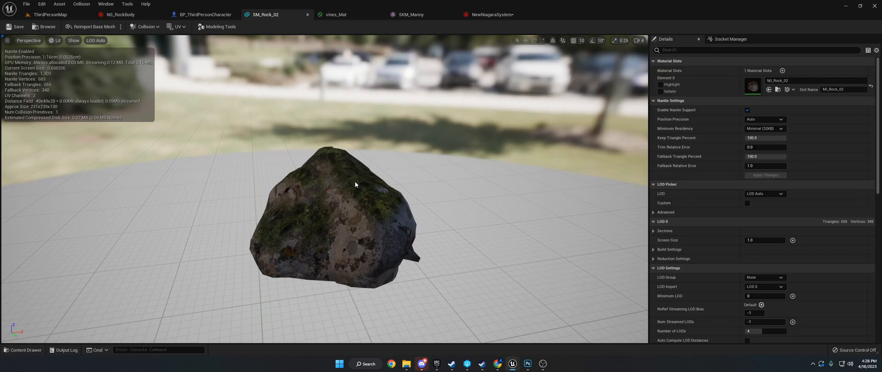
mouse_move(327, 229)
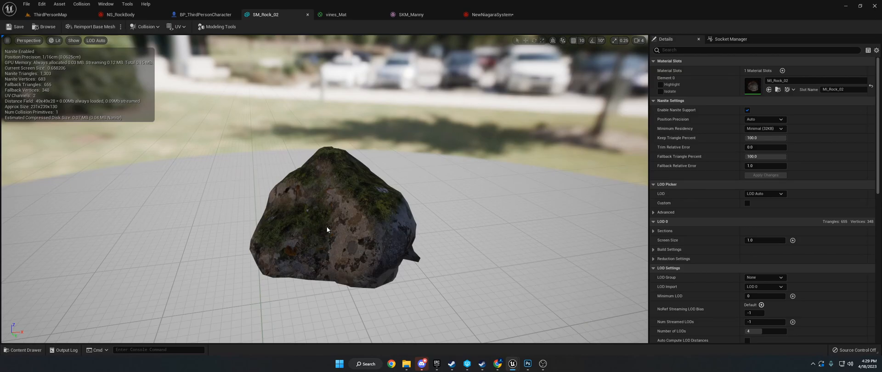
mouse_move(346, 194)
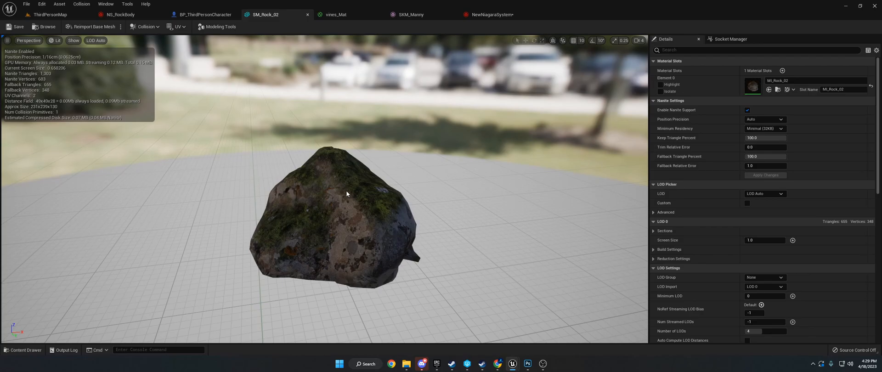
mouse_move(350, 15)
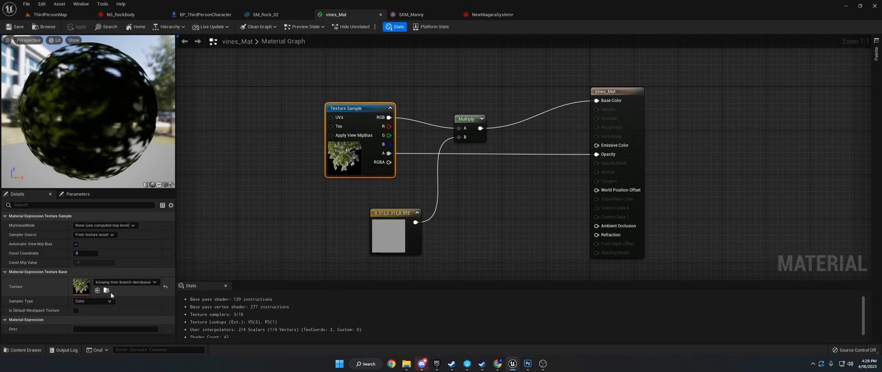
mouse_move(125, 290)
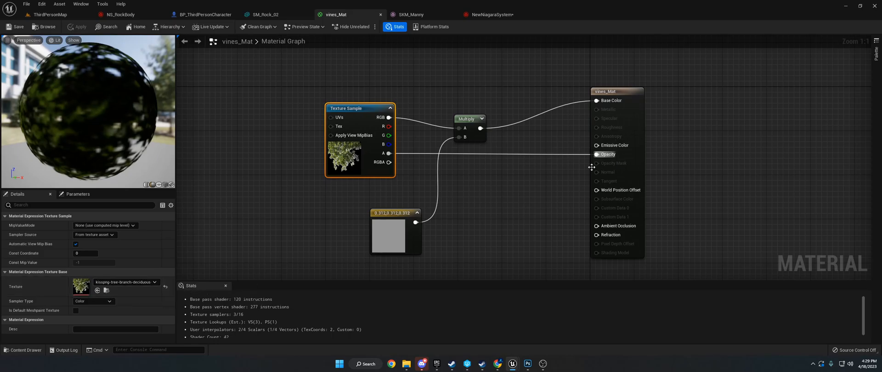
Apply and save the vines_Mat material with texture alpha driving opacity
click(469, 119)
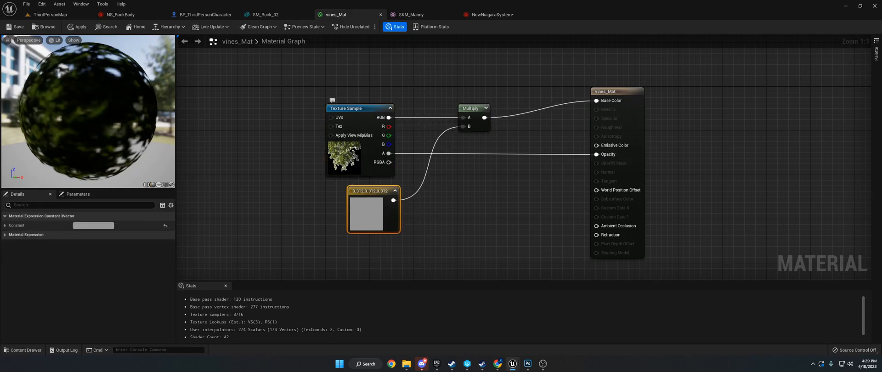
mouse_move(17, 27)
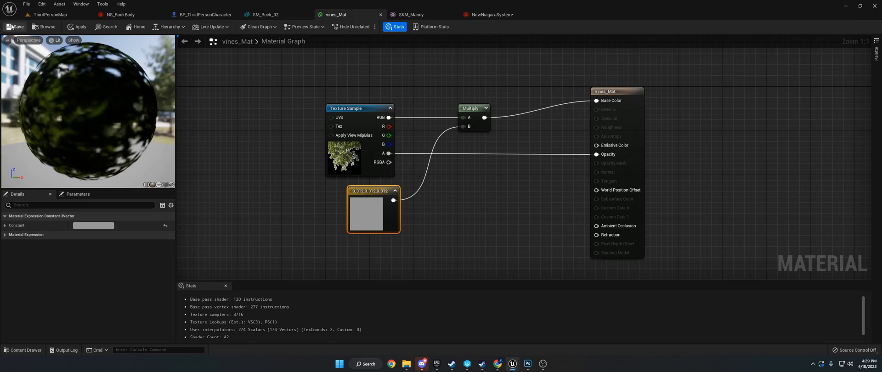
click(16, 27)
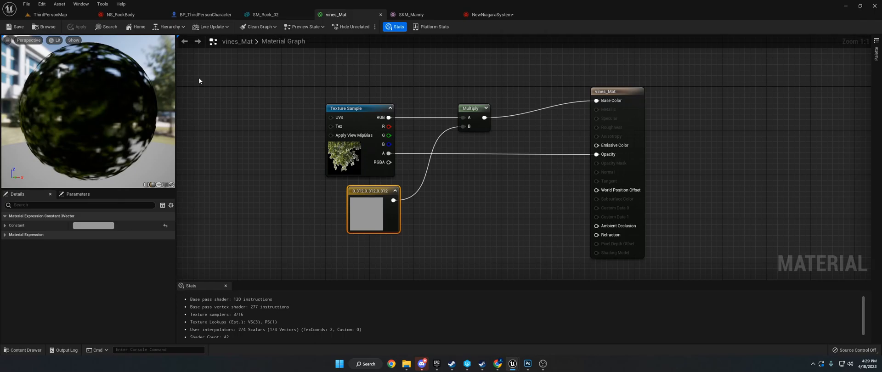
Start a new Niagara System wizard in the Particles folder, advance to emitter choice, then cancel it
click(49, 13)
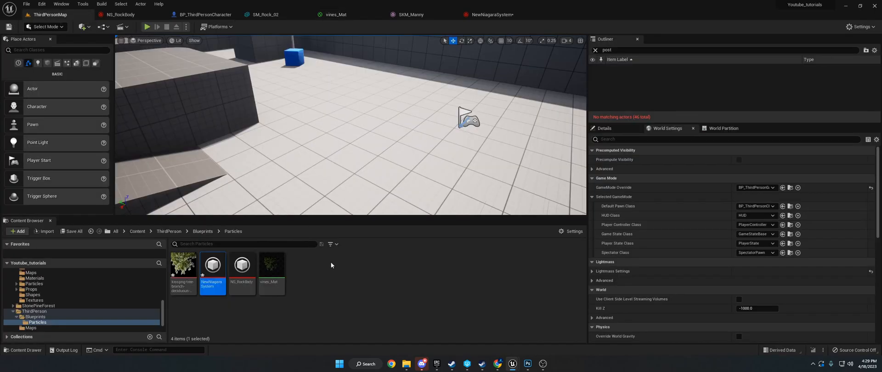
mouse_move(242, 265)
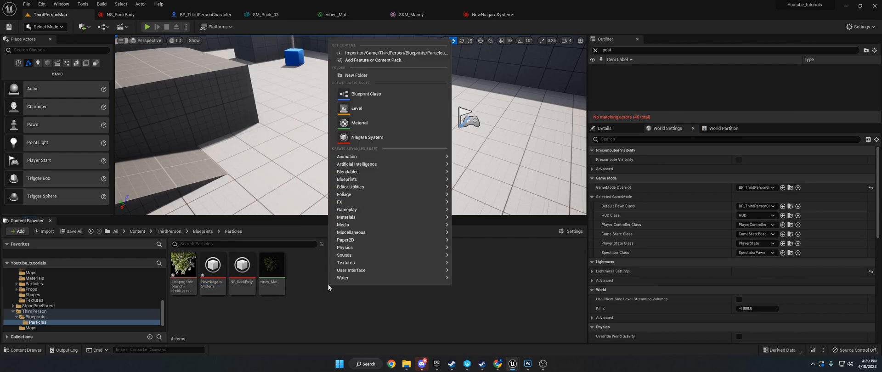
mouse_move(340, 203)
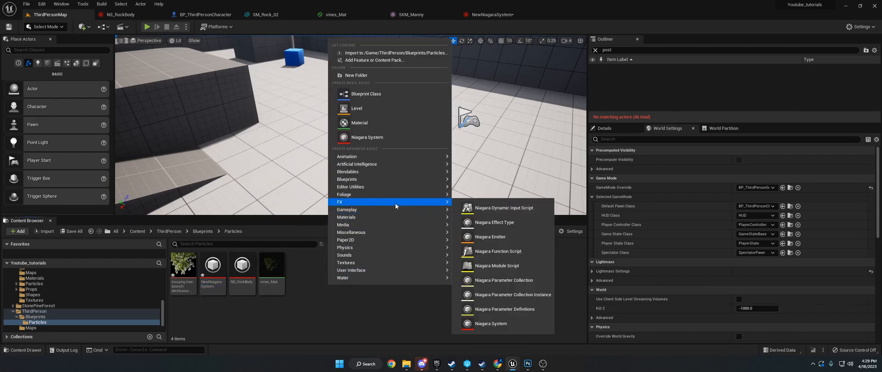
mouse_move(358, 203)
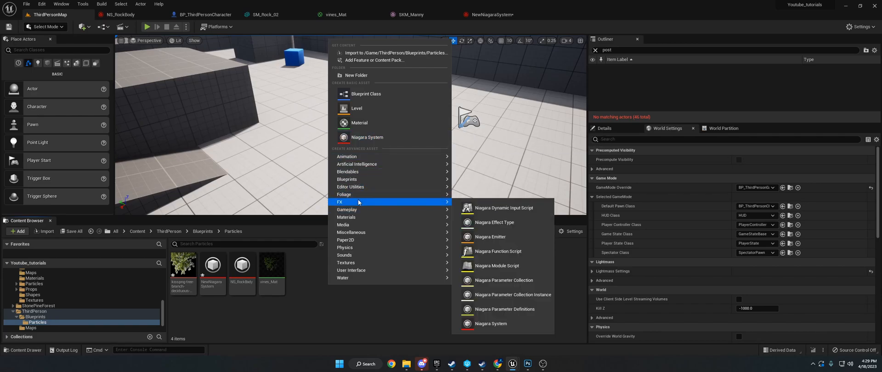
click(490, 324)
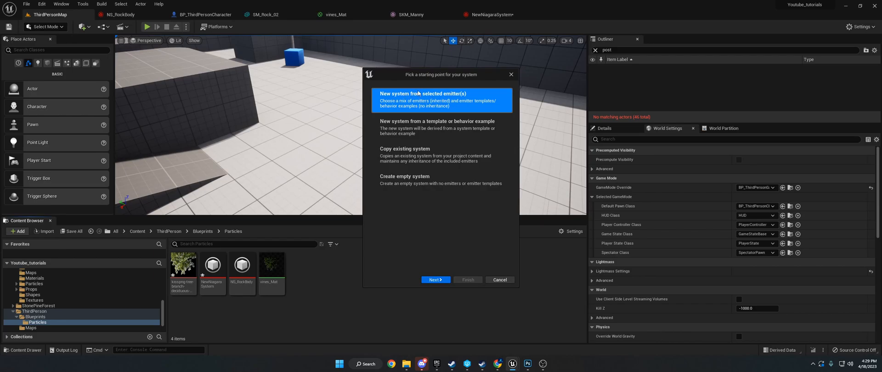
click(436, 279)
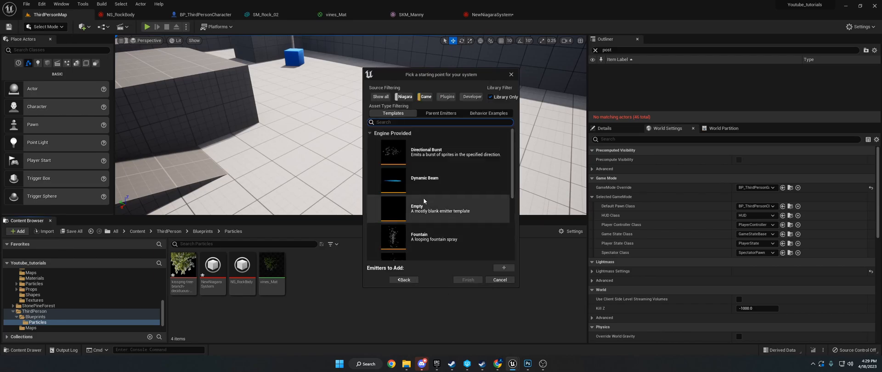
mouse_move(500, 281)
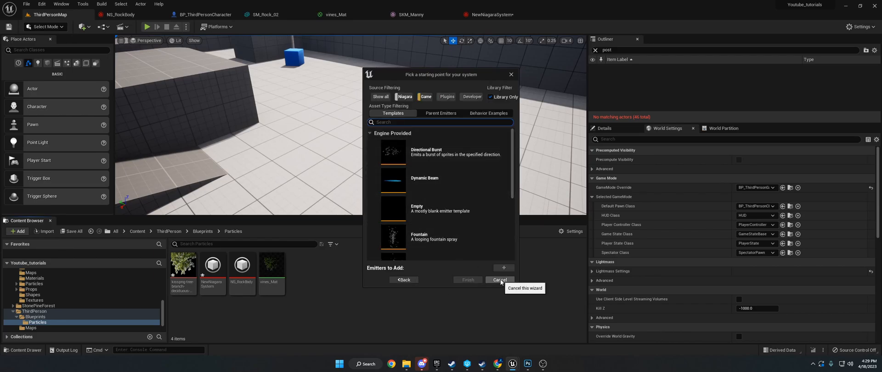
click(498, 279)
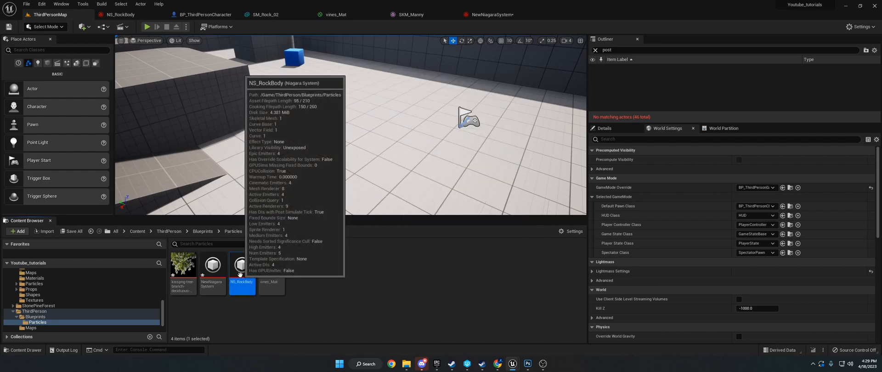
double_click(241, 274)
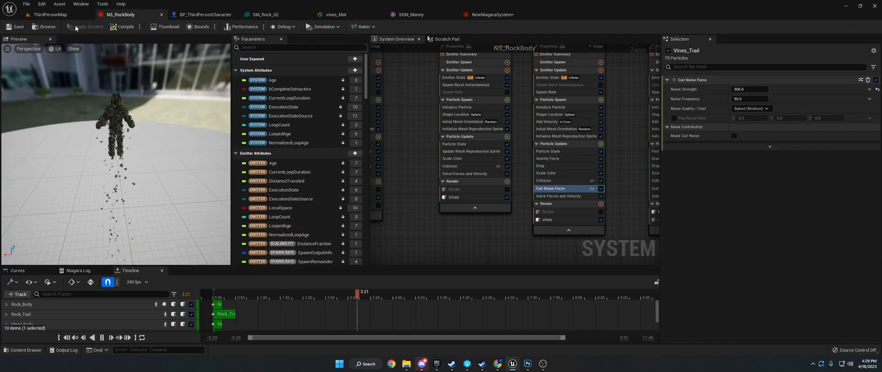
click(490, 14)
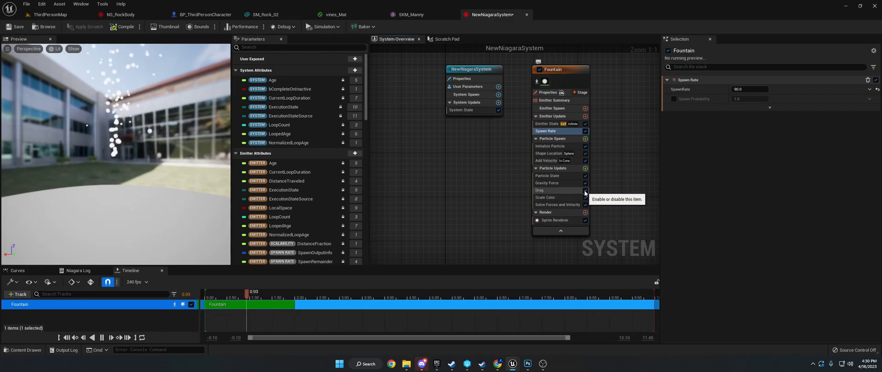
click(119, 13)
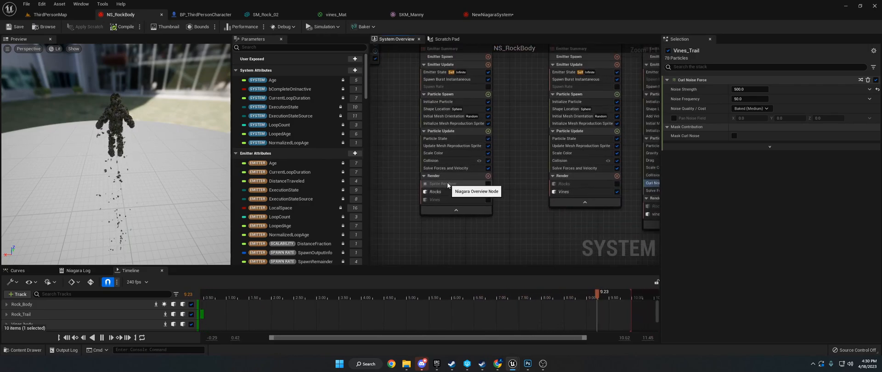
click(487, 175)
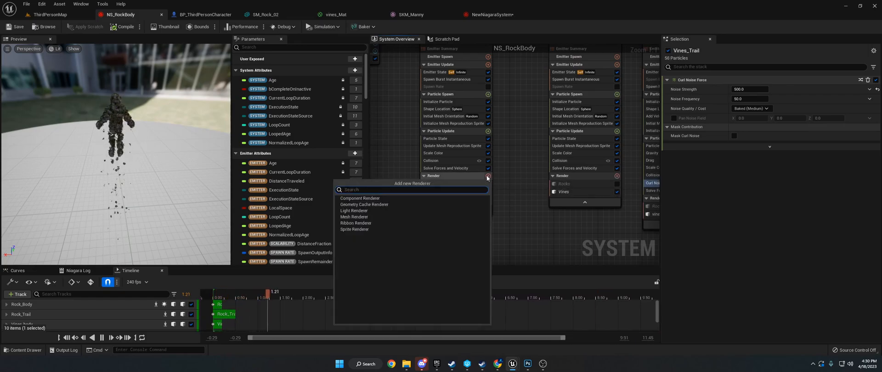
text(mesh render)
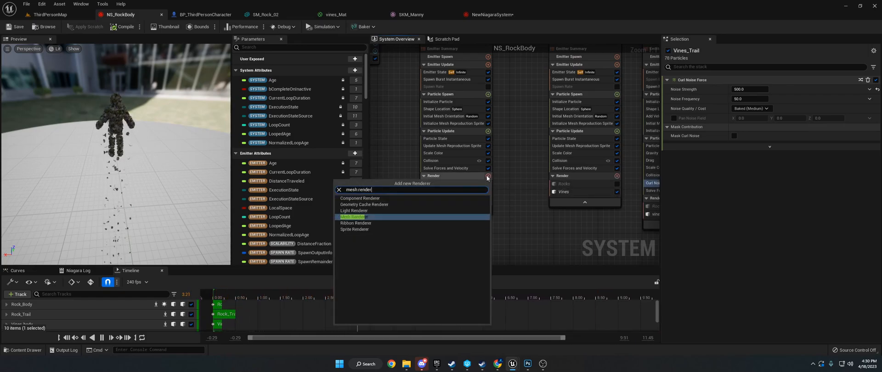
mouse_move(353, 217)
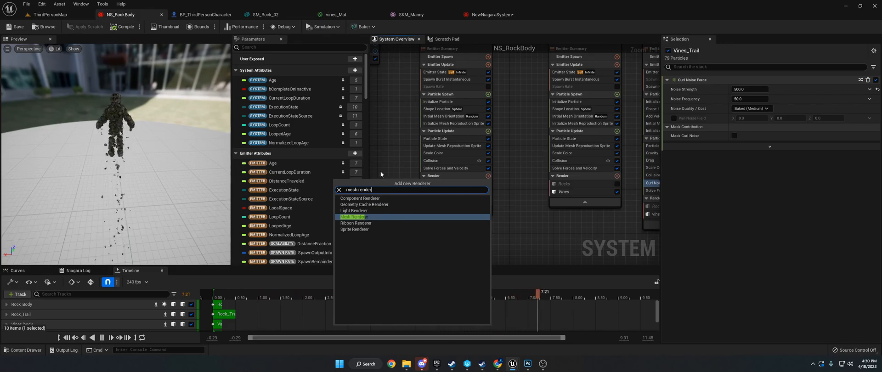
click(353, 216)
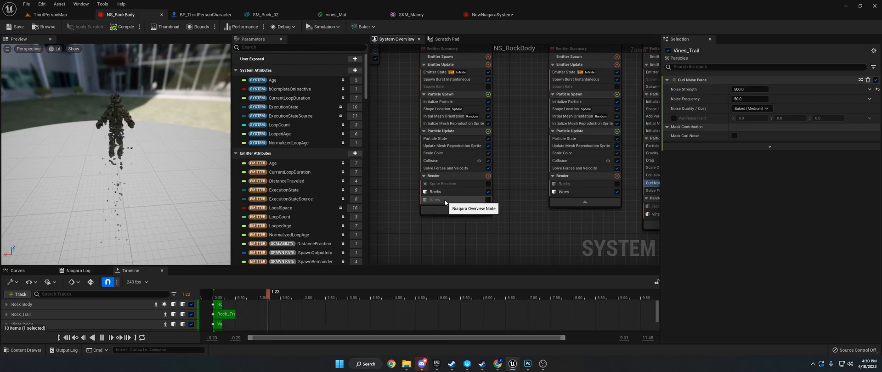
click(435, 192)
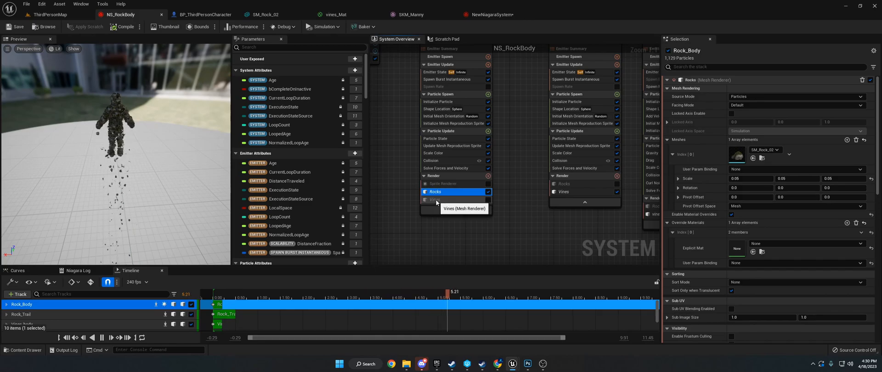
click(435, 199)
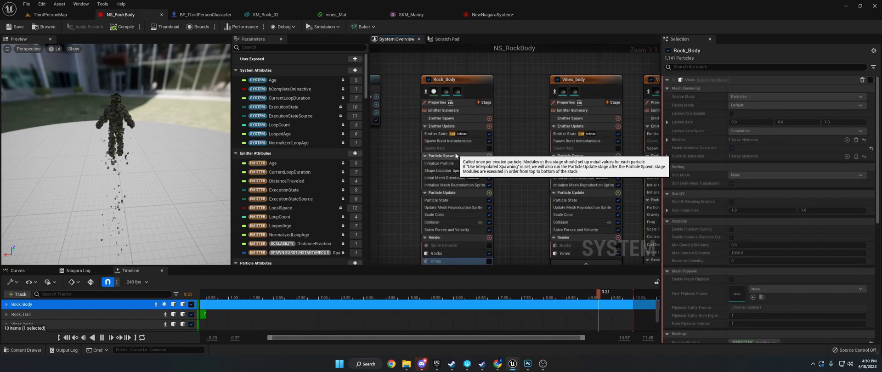
click(451, 148)
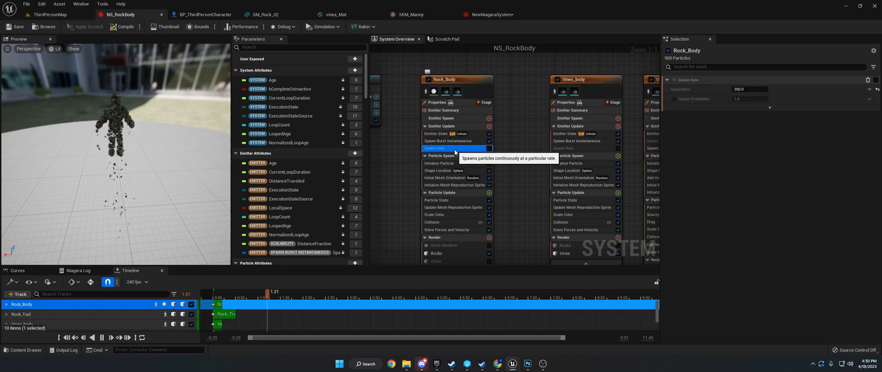
click(453, 141)
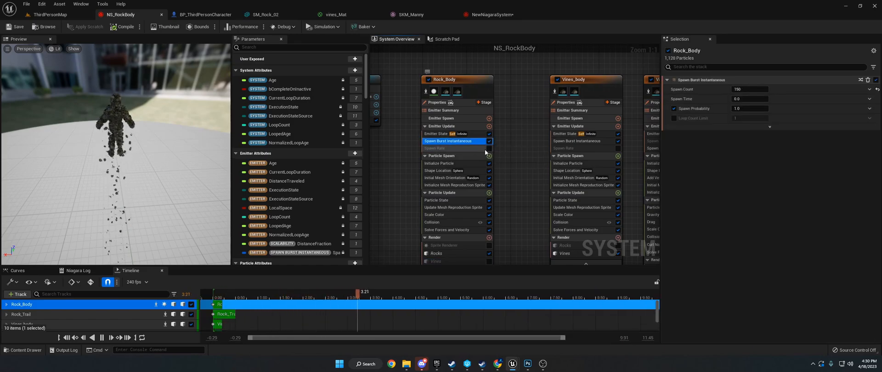
click(489, 14)
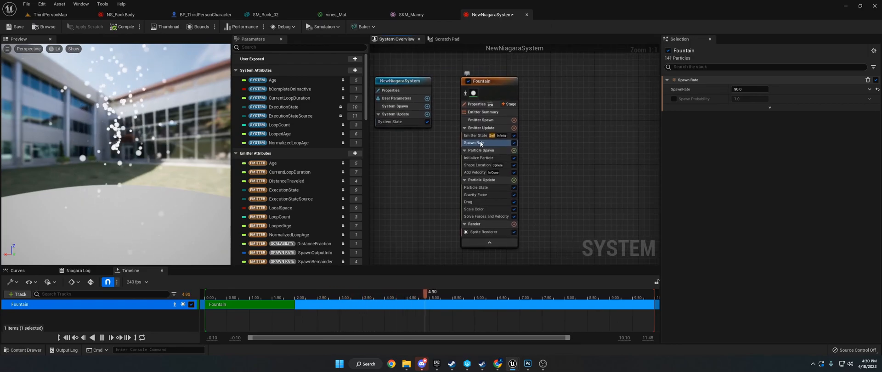
click(121, 14)
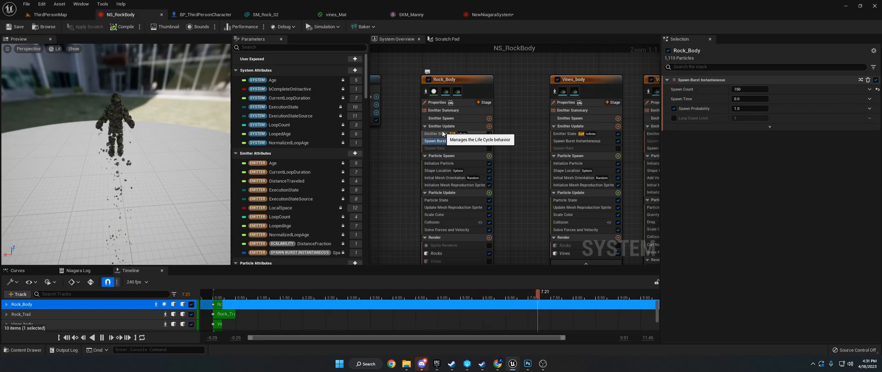
View BP_ThirdPersonCharacter's construction script setting the master pose component, then return to NS_RockBody
click(204, 14)
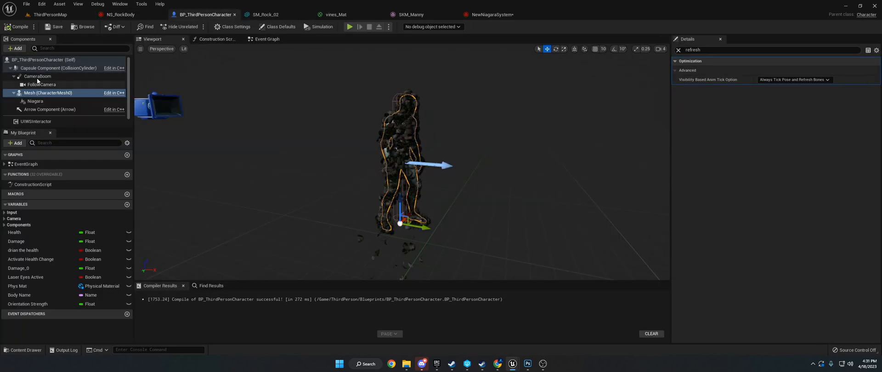
click(216, 38)
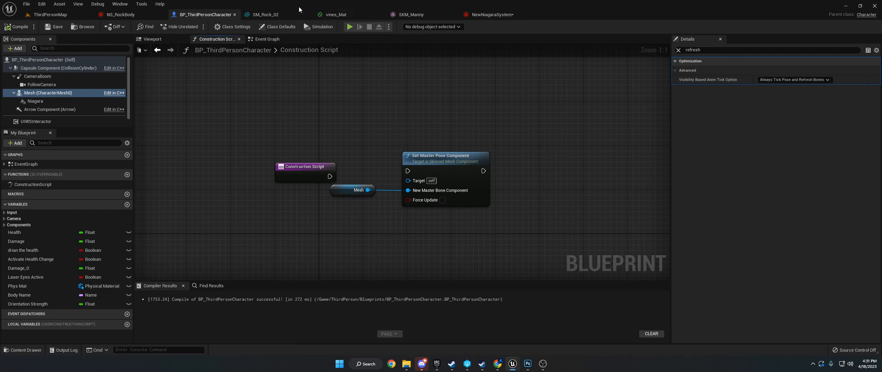
click(118, 14)
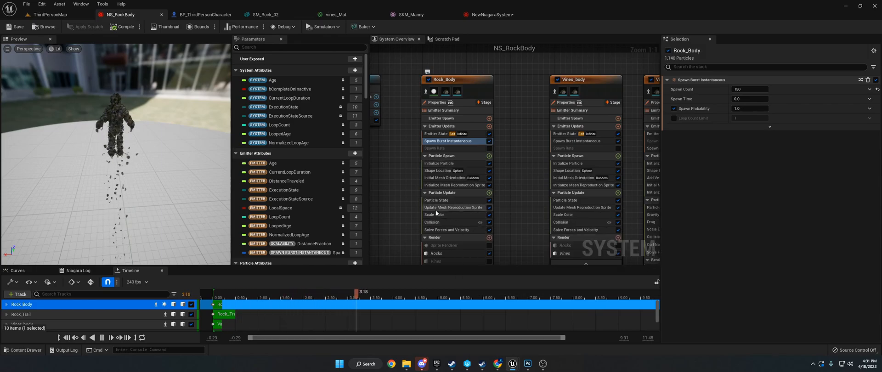
mouse_move(453, 208)
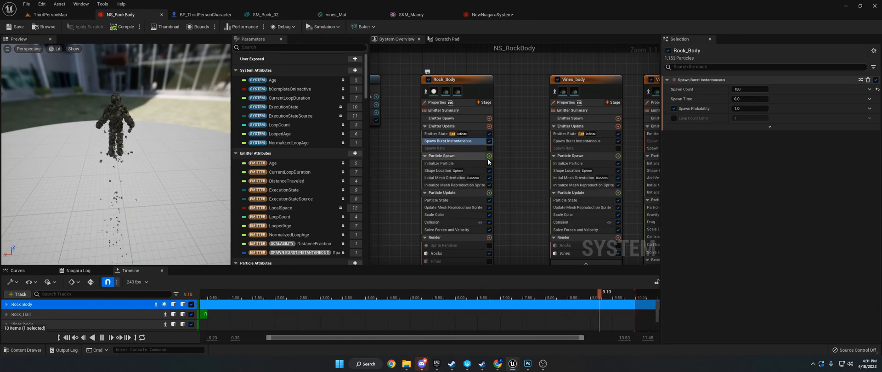
Inspect Rock_Body's Initial Mesh Orientation (Random) and glance at SM_Rock_02 before returning to NS_RockBody
click(489, 155)
text(initial mes)
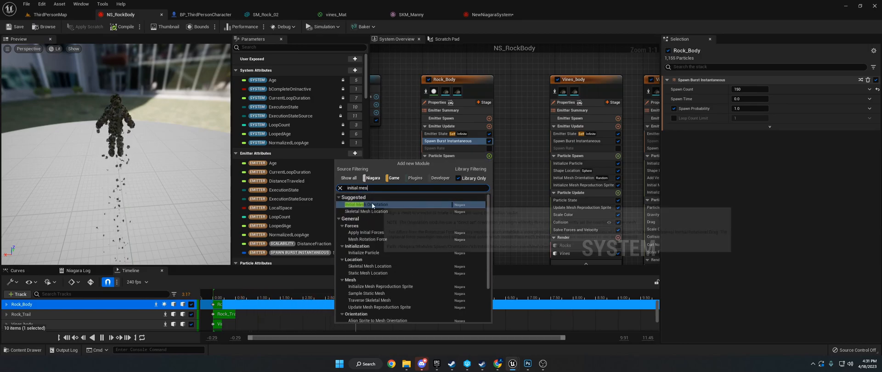
click(365, 204)
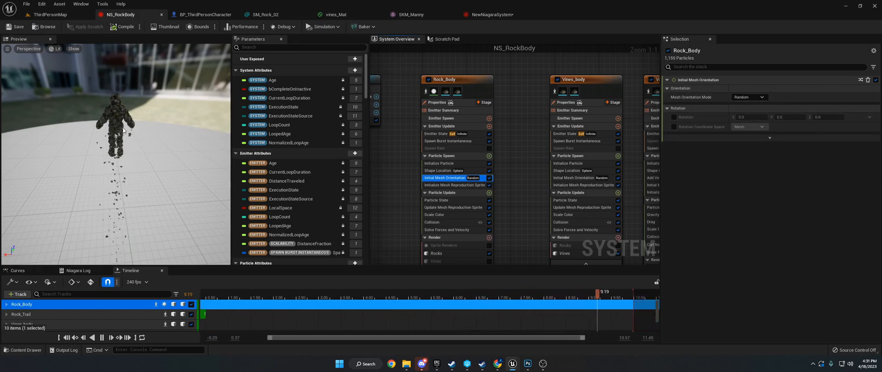
click(268, 13)
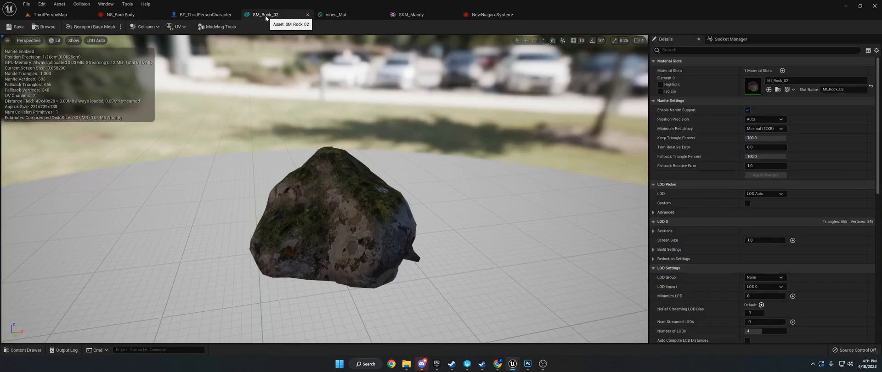
mouse_move(326, 186)
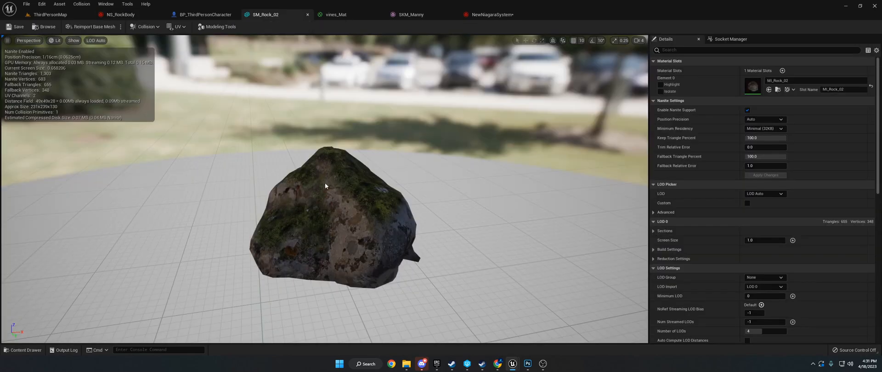
click(118, 14)
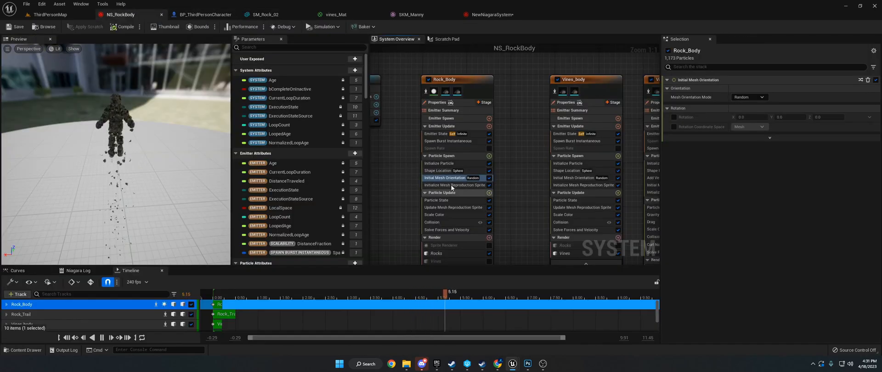
Inspect Rock_Body's Initialize Mesh Reproduction Sprite sampling SKM_Manny, checking the character blueprint's mesh tick option
click(455, 185)
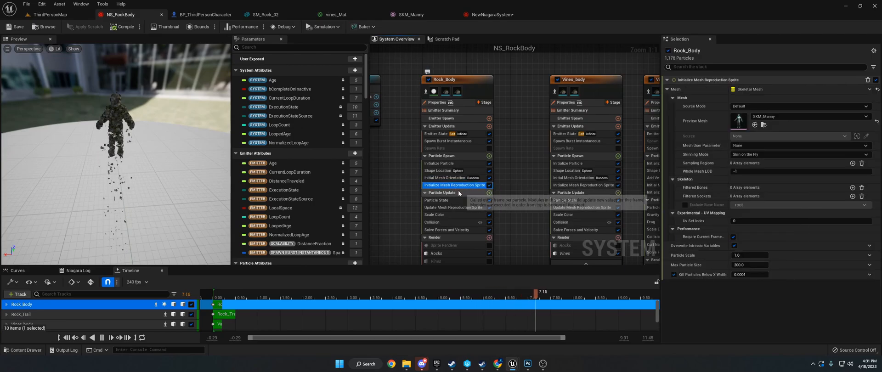
click(489, 155)
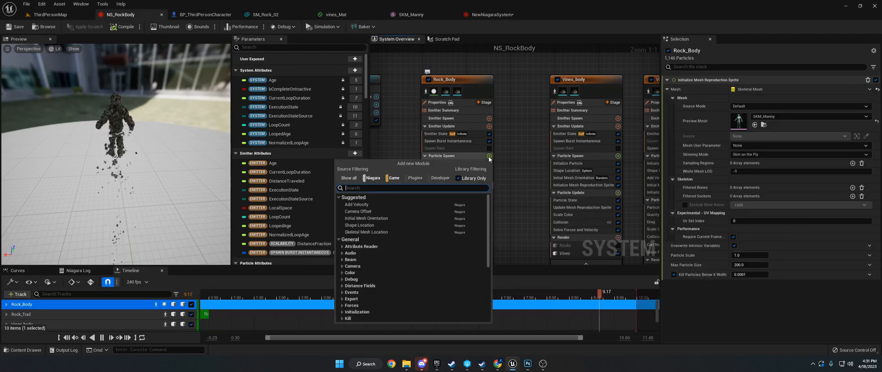
text(initiliz)
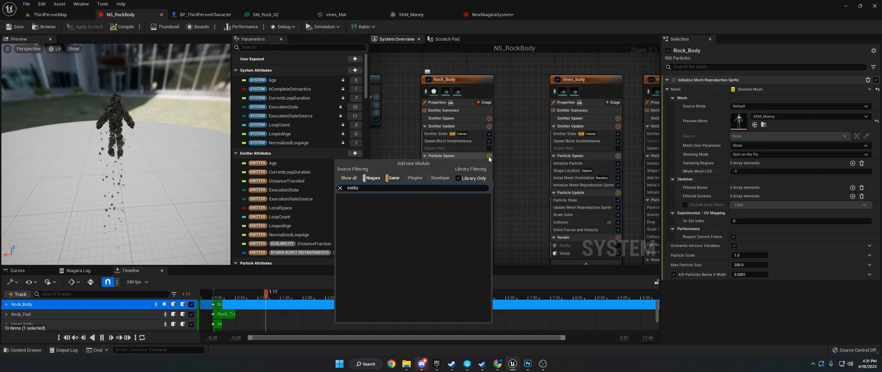
text(initial)
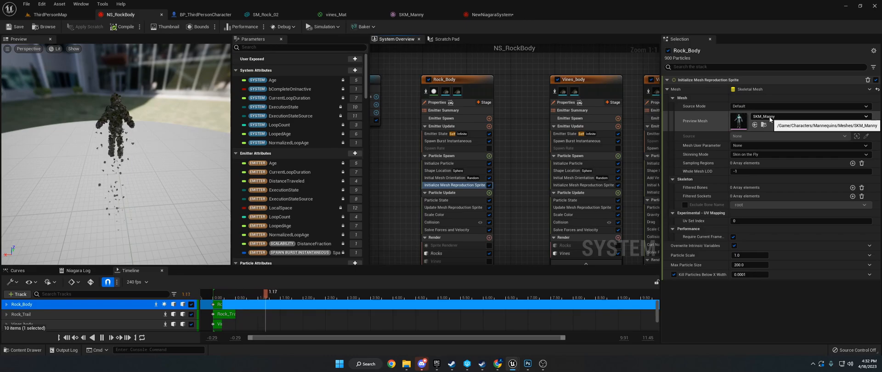
click(202, 14)
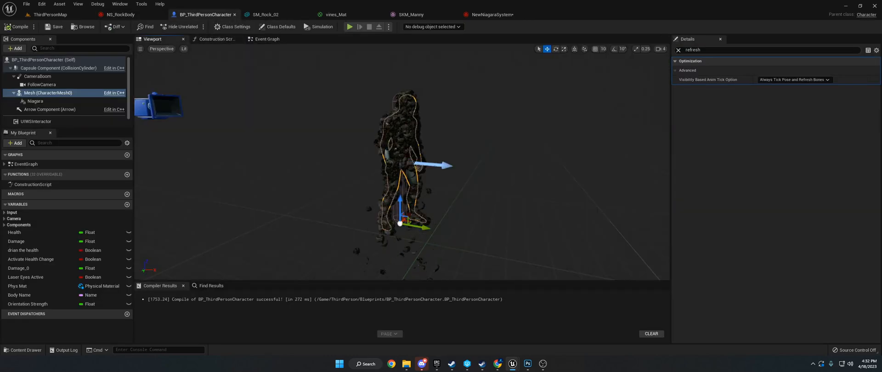
click(119, 14)
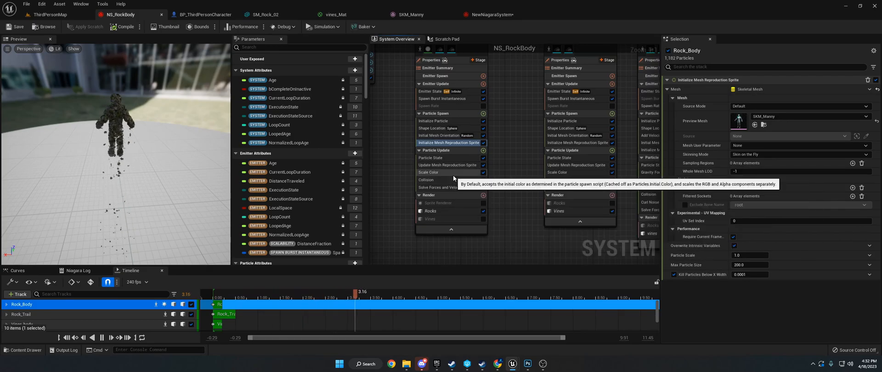
Compare Rock_Body's Update and Initialize Mesh Reproduction Sprite modules, then show the Particle State settings
click(448, 165)
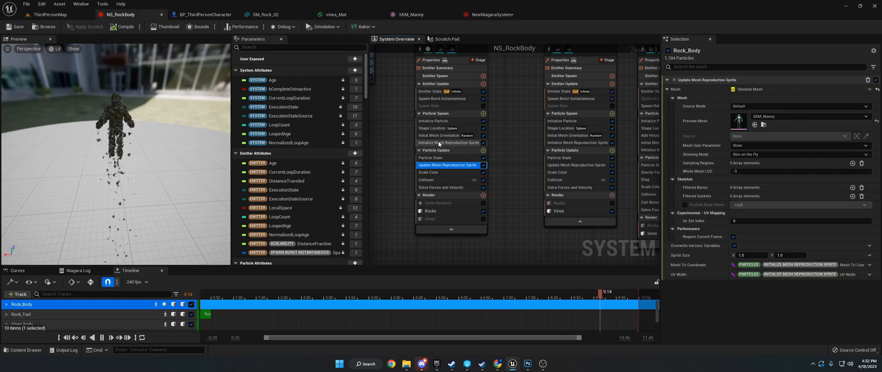
click(450, 143)
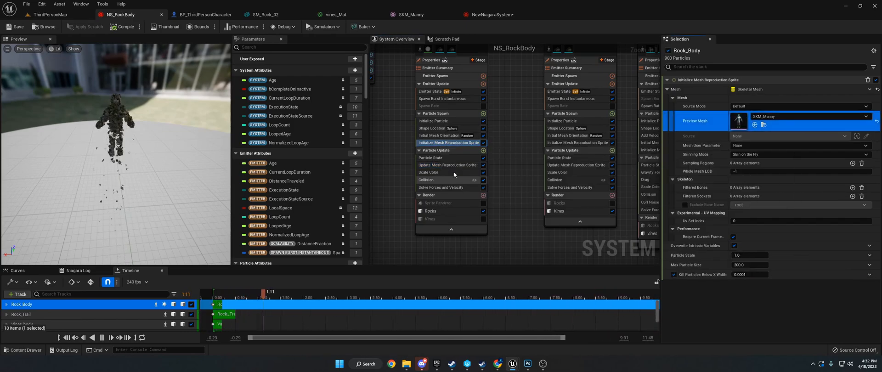
click(449, 165)
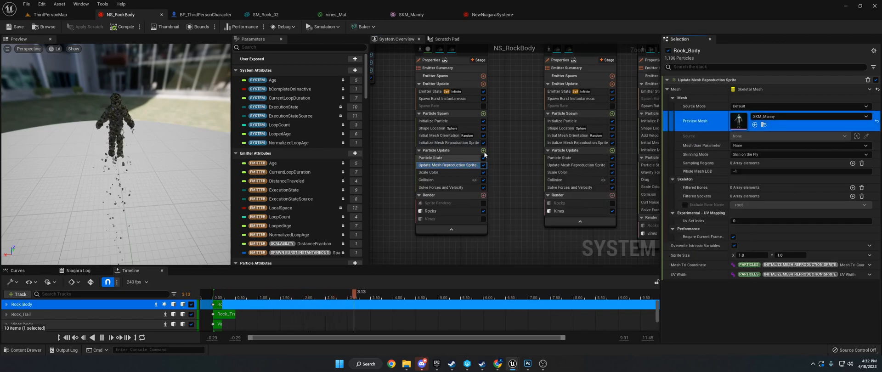
click(483, 151)
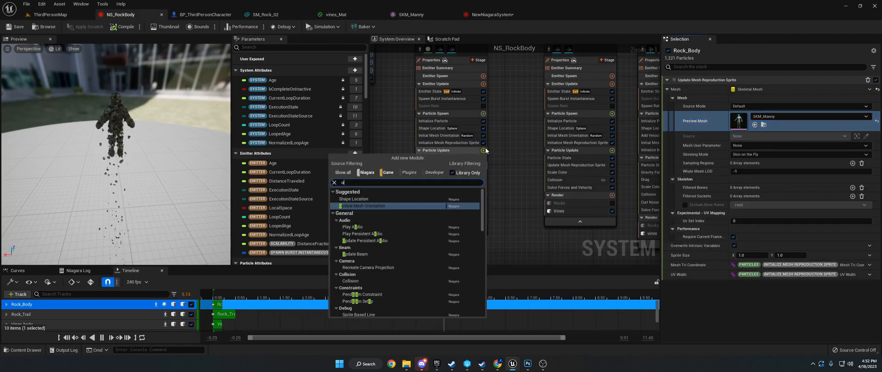
text(update mesh repro)
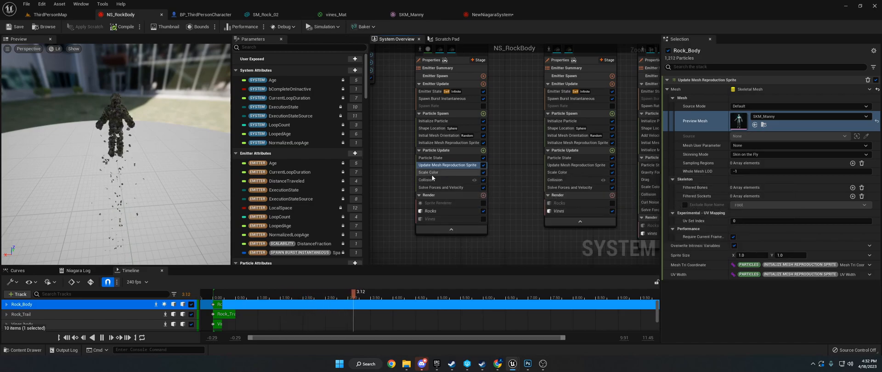
click(431, 158)
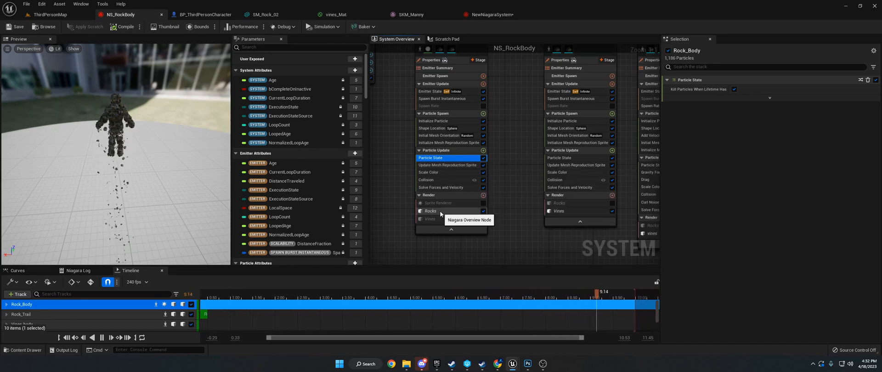
Check the Rocks renderer's SM_Rock_02 mesh settings, then select the Vines_Trail emitter's Properties
click(430, 211)
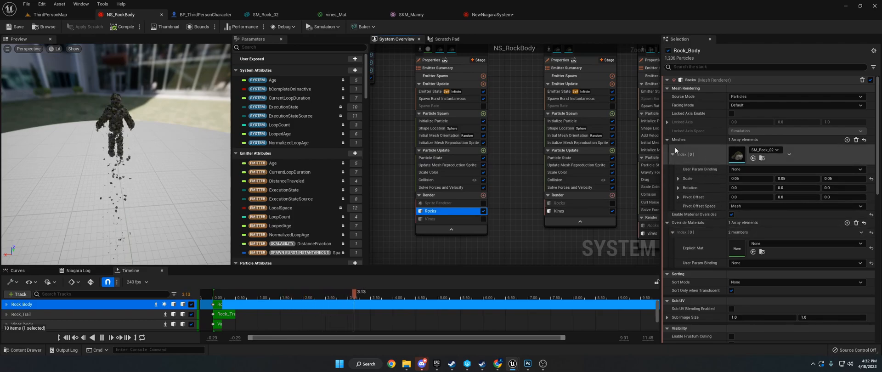
click(669, 140)
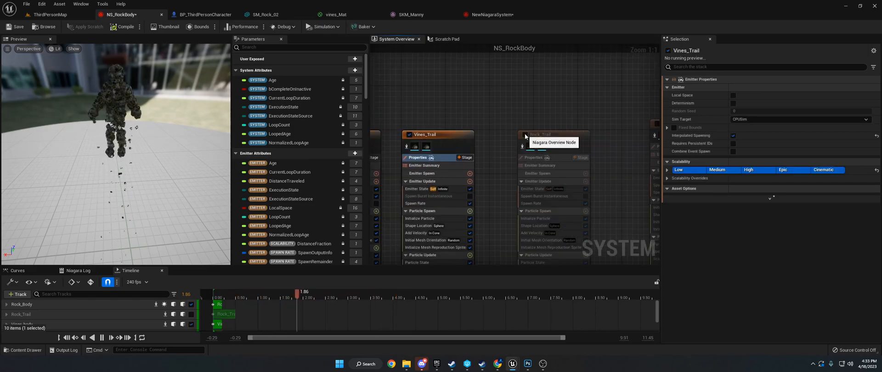
Reach vines_Mat through the Vines_body emitter's Vines renderer override material
scroll(down, 3)
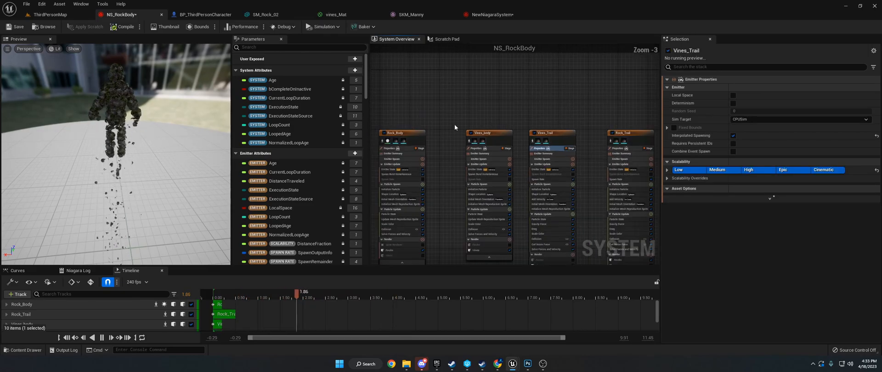
click(400, 132)
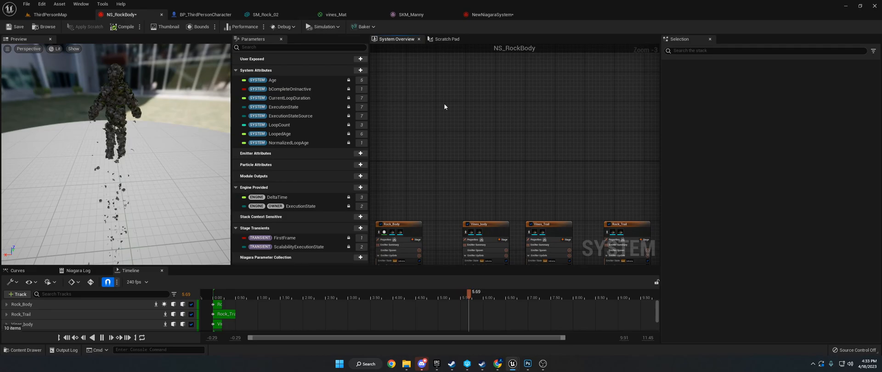
click(398, 224)
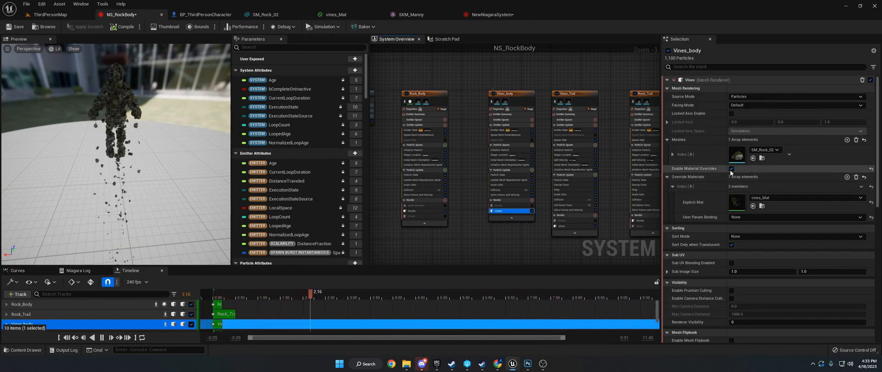
click(101, 338)
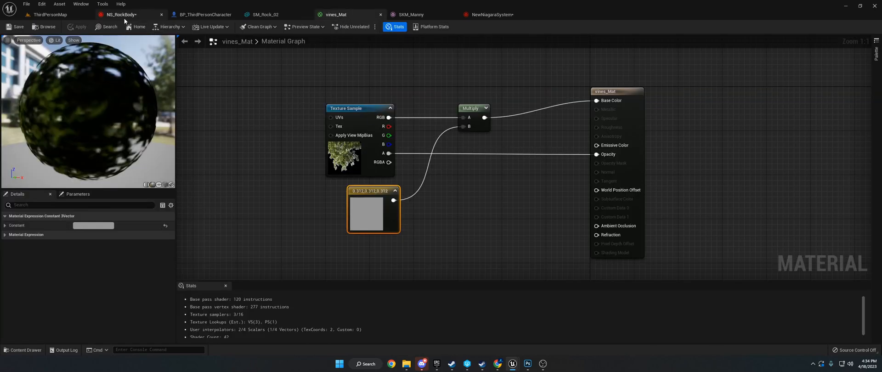
Return from vines_Mat to the NS_RockBody particle system editor
click(119, 14)
text(d)
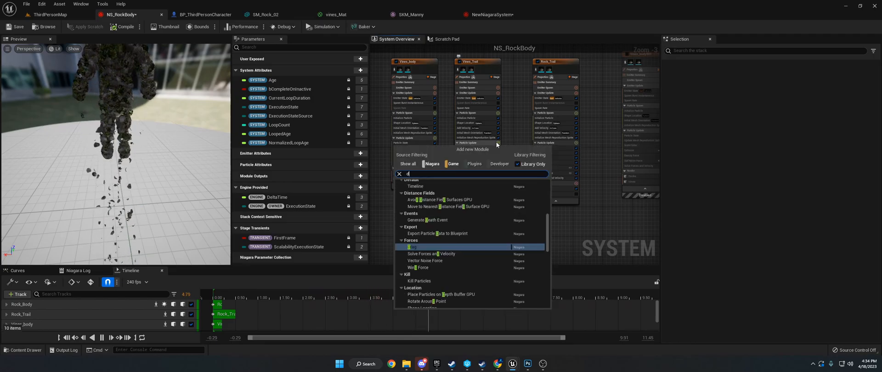
Add a Drag module to Vines_Trail's particle update and adjust its force setting
text(rag)
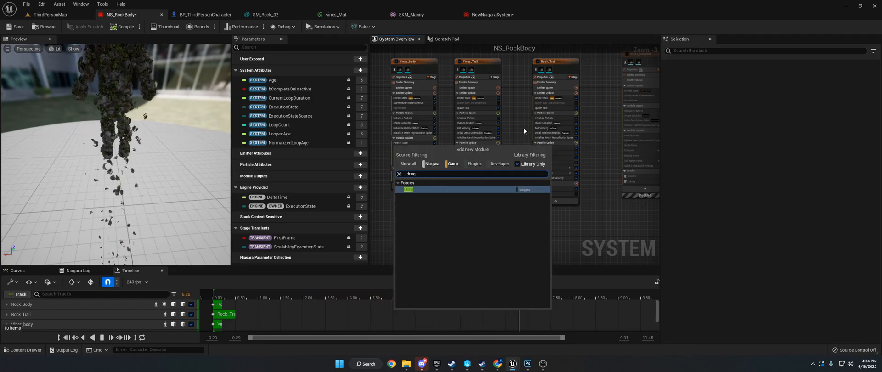
click(409, 189)
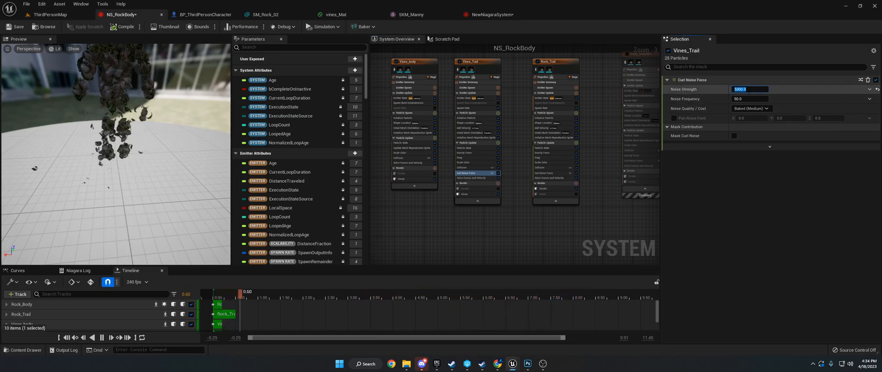
drag(243, 292, 337, 292)
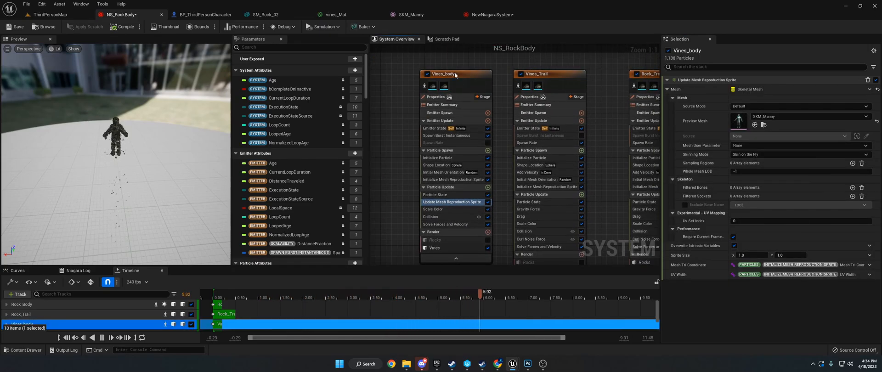
mouse_move(452, 202)
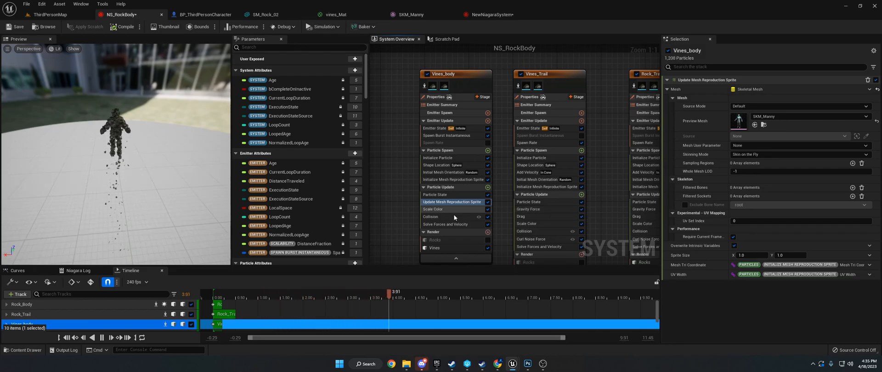
mouse_move(453, 202)
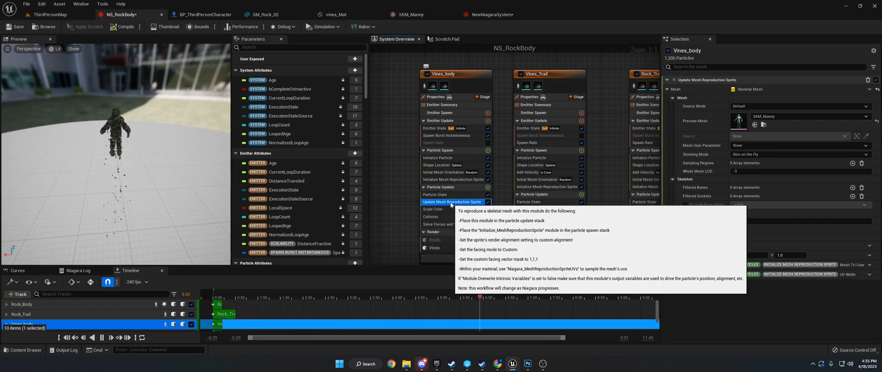
Place Update Mesh Reproduction Sprite in Vines_Trail's update and review Rock_Trail's rock mesh renderer
click(532, 194)
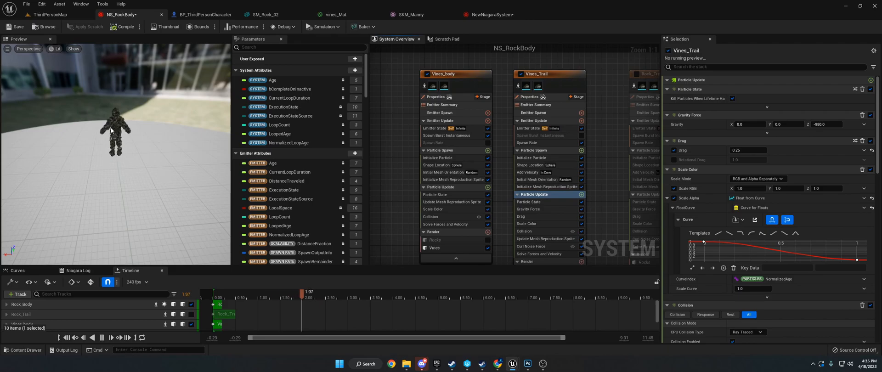
click(546, 239)
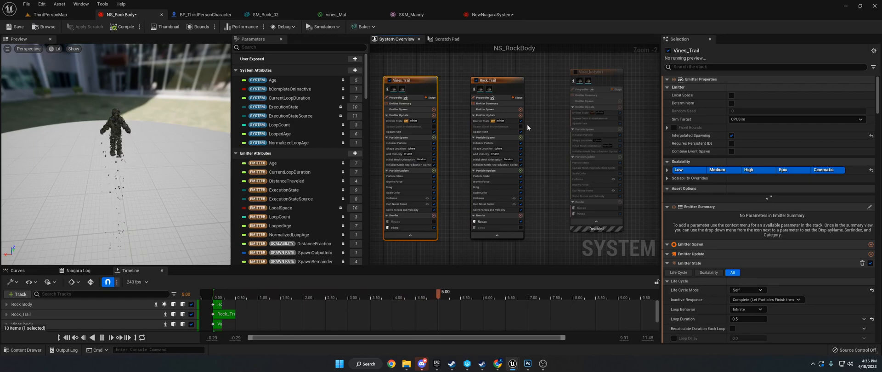
click(483, 222)
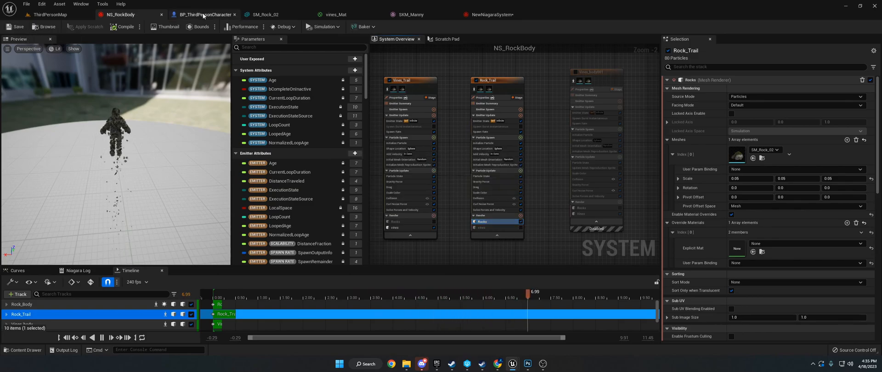
In BP_ThirdPersonCharacter, check the Niagara component runs NS_RockBody, then select the Mesh component
click(204, 14)
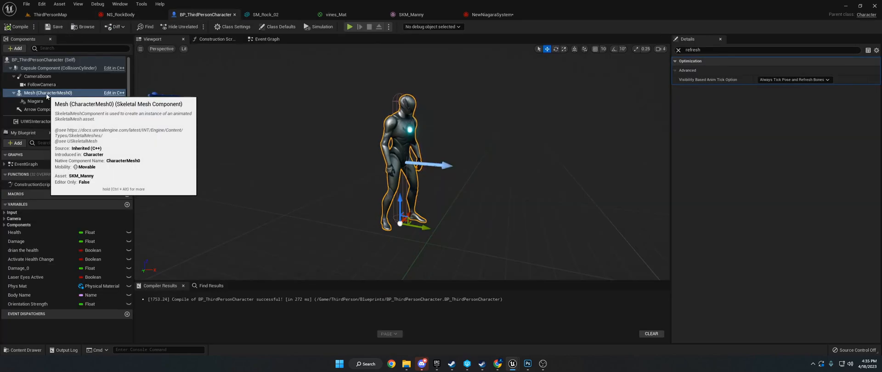
click(16, 49)
text(niagara)
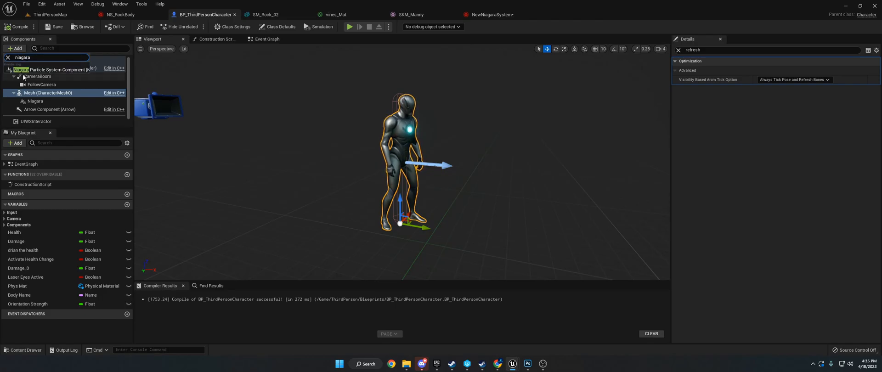
mouse_move(35, 101)
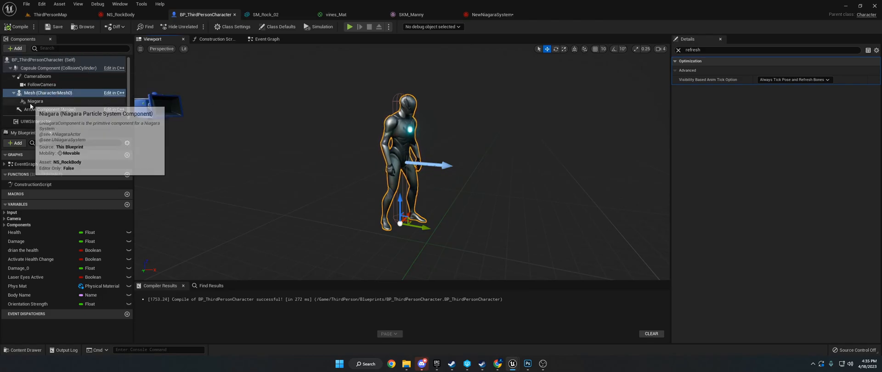
click(35, 102)
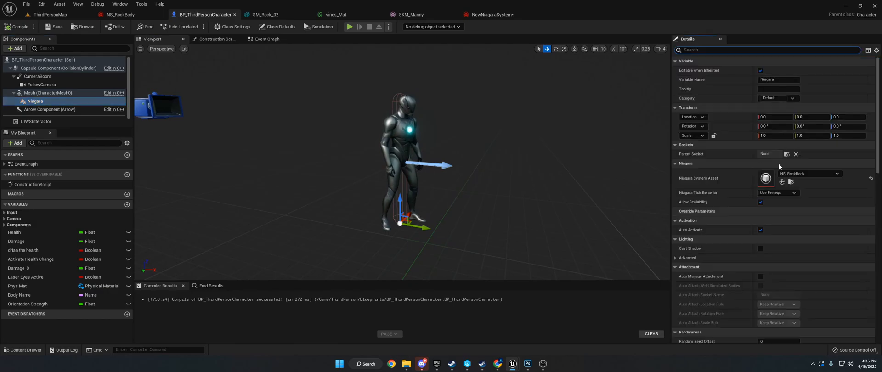
mouse_move(805, 173)
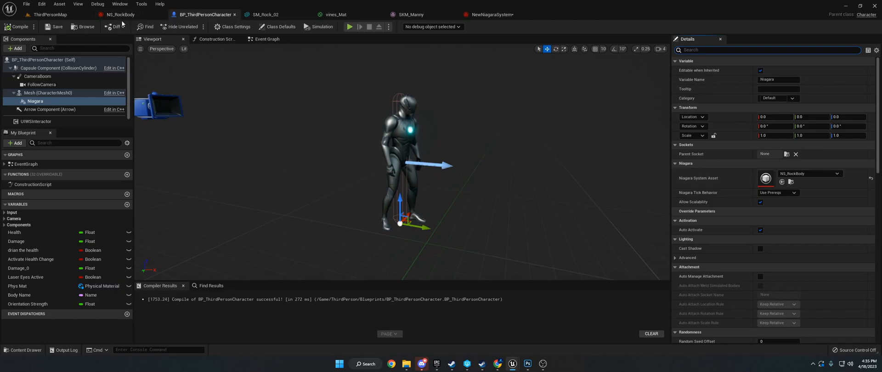
click(48, 93)
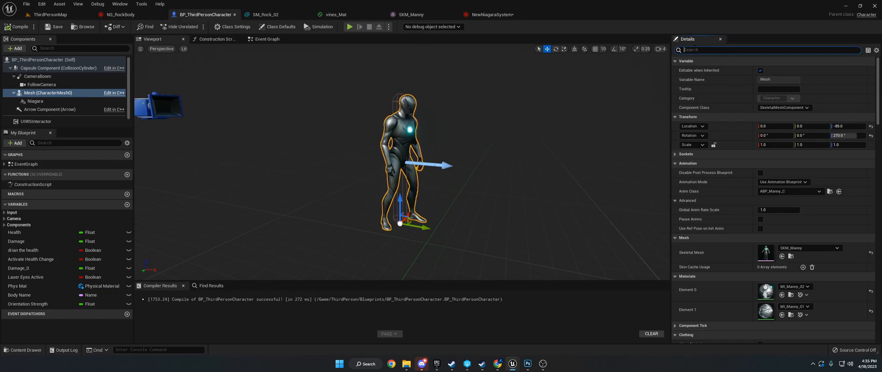
Set the mesh to Always Tick Pose and Refresh Bones, recompile the blueprint and start play
text(refresh)
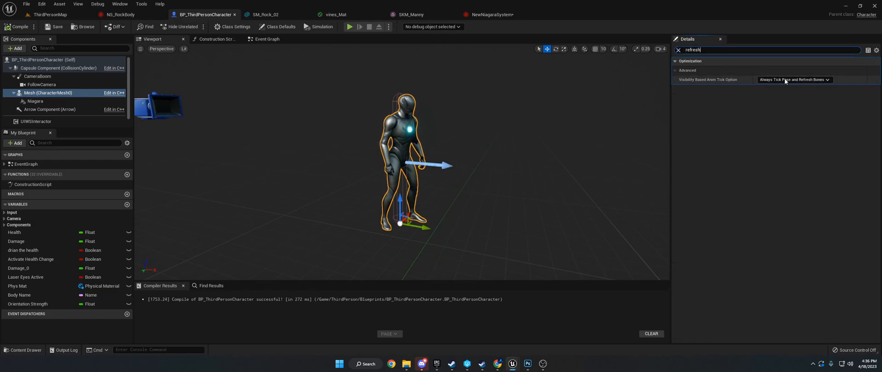
click(794, 79)
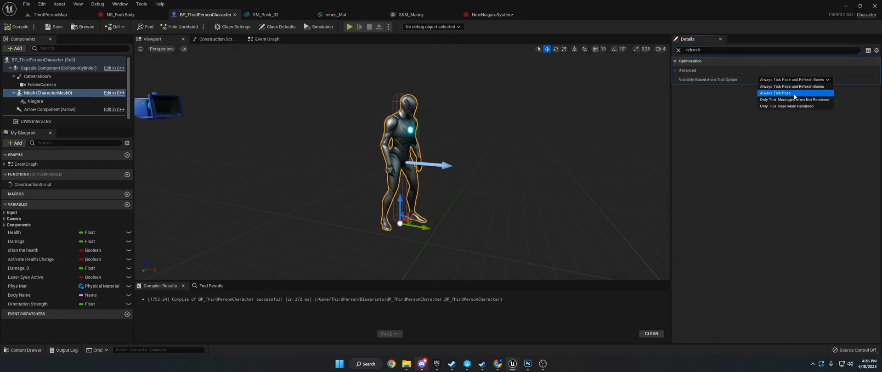
mouse_move(791, 87)
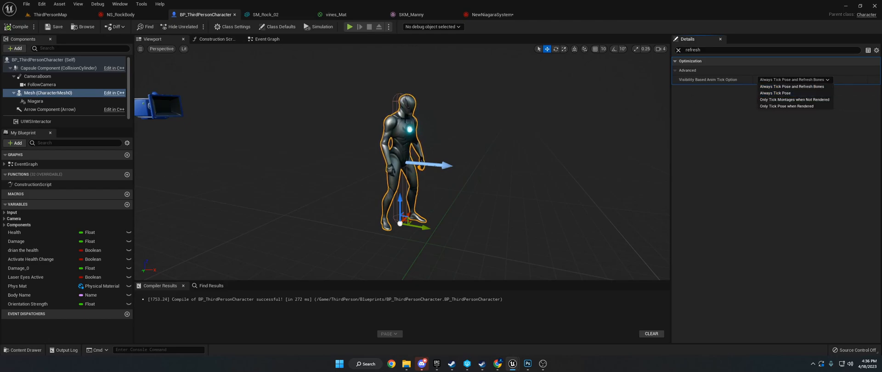
mouse_move(776, 93)
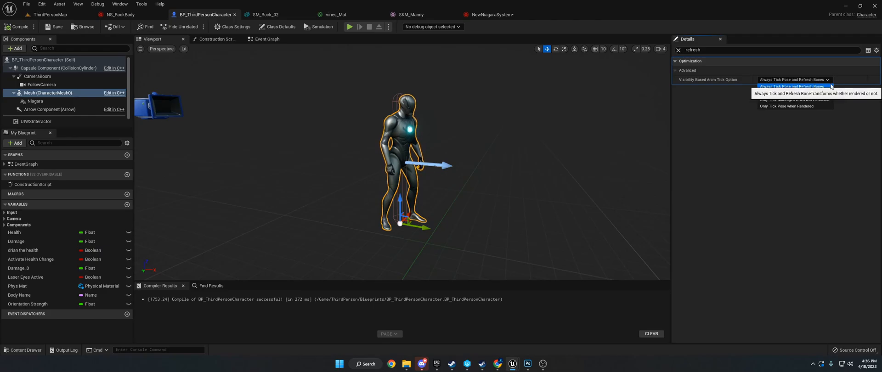
click(266, 39)
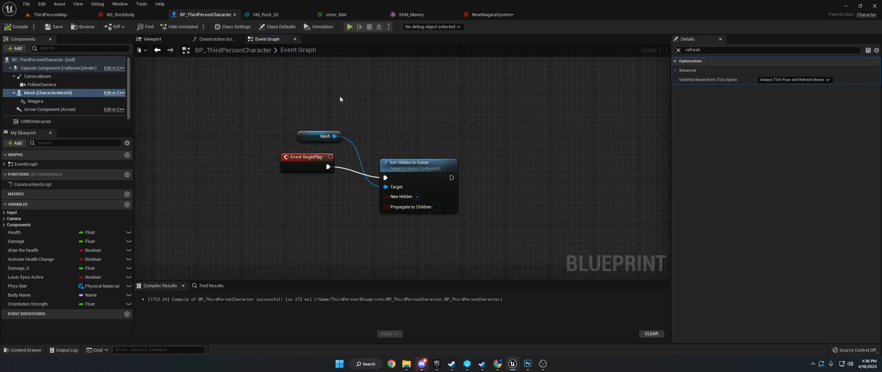
click(152, 38)
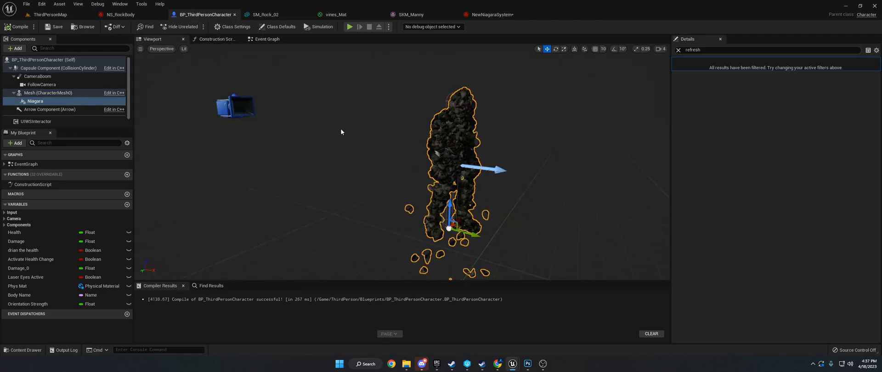
click(49, 14)
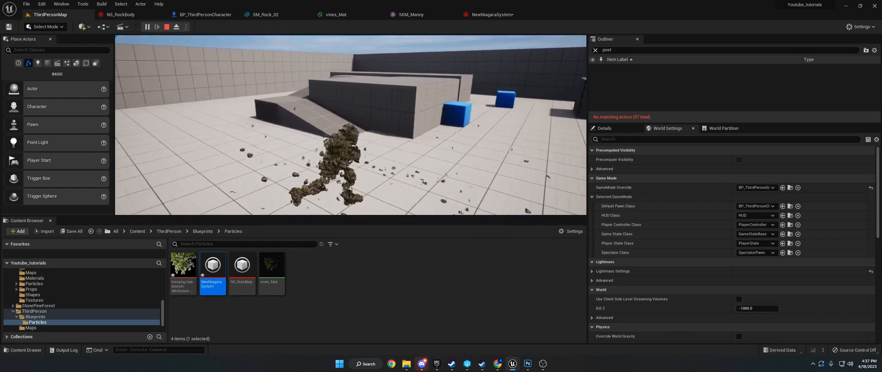
Review Vines_body's Spawn Burst Instantaneous count in NS_RockBody and save the system
click(119, 14)
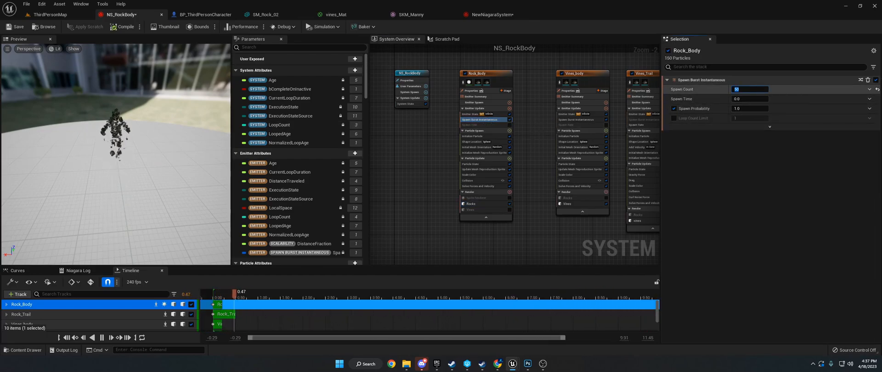
click(580, 120)
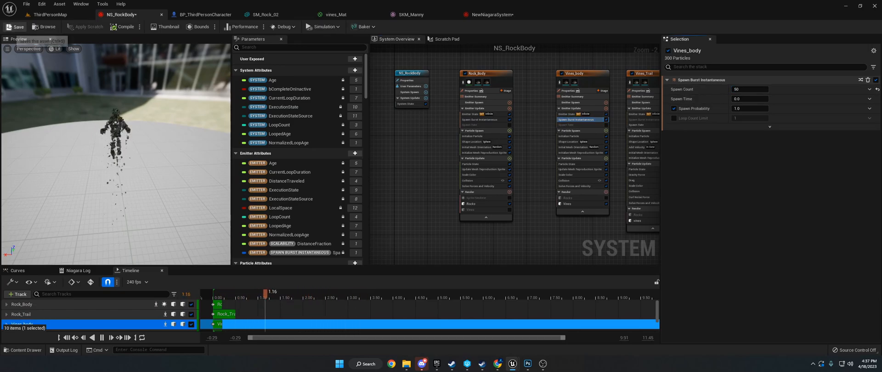
click(48, 14)
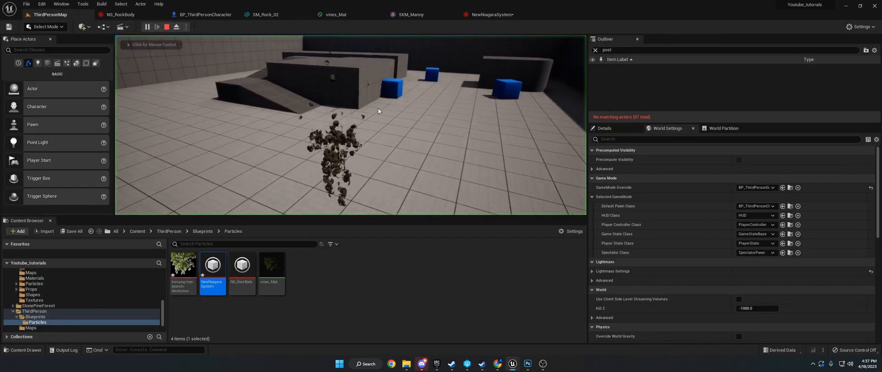